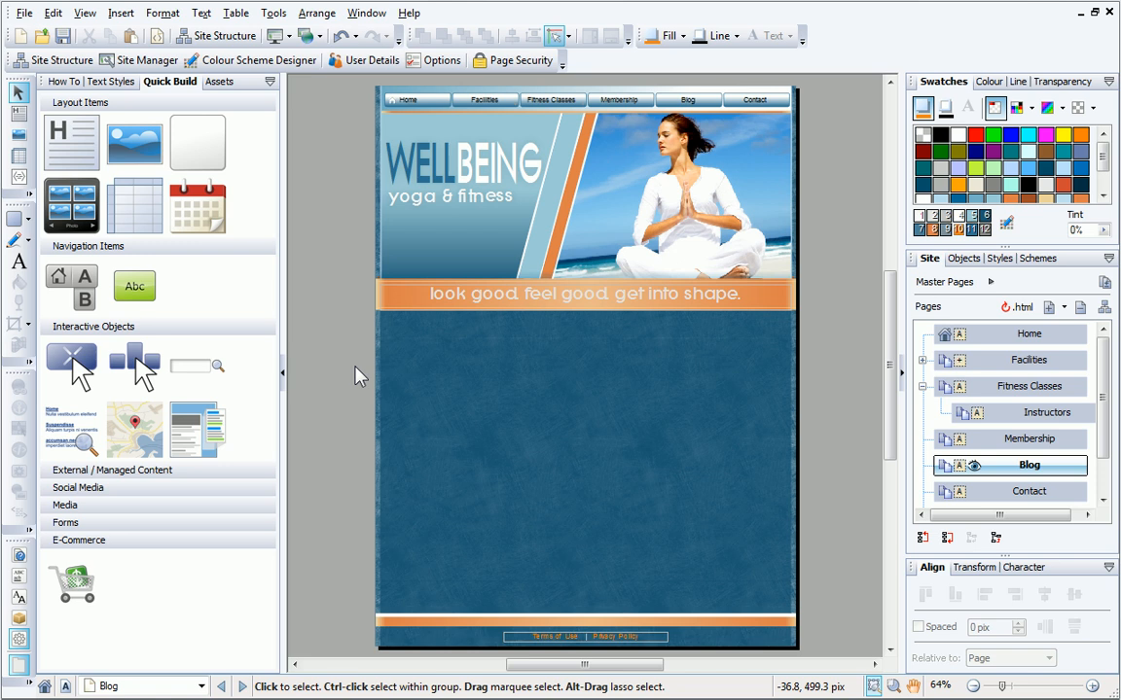
{"action": "mouse_move", "coordinate": [288, 399]}
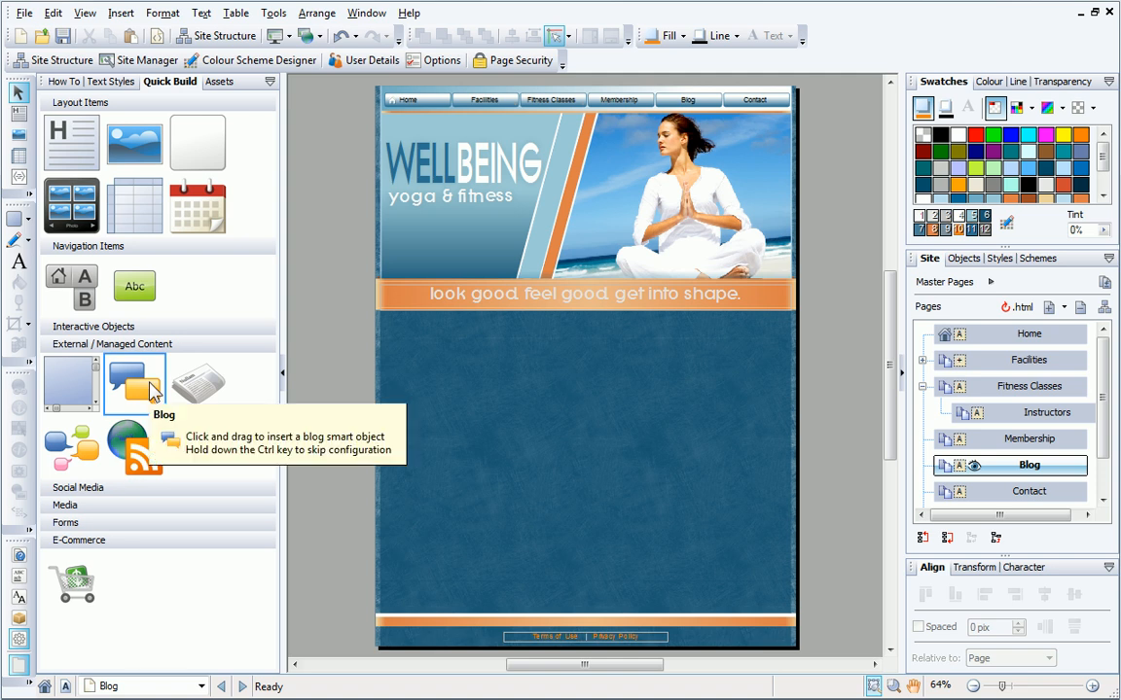
{"action": "mouse_move", "coordinate": [467, 386]}
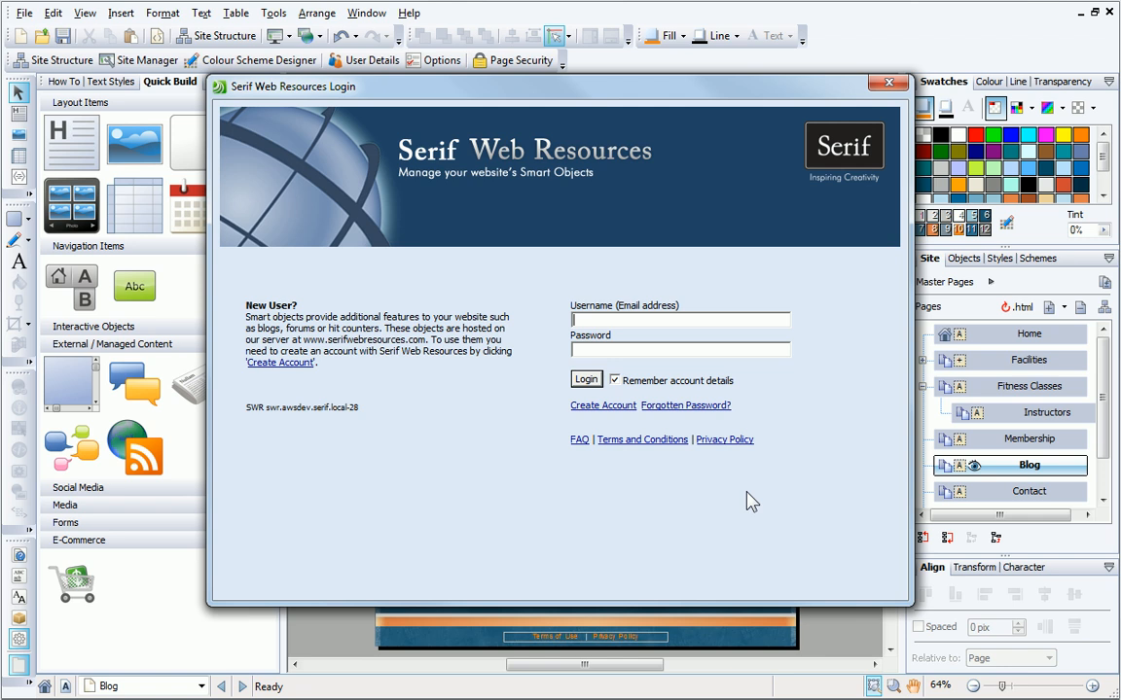
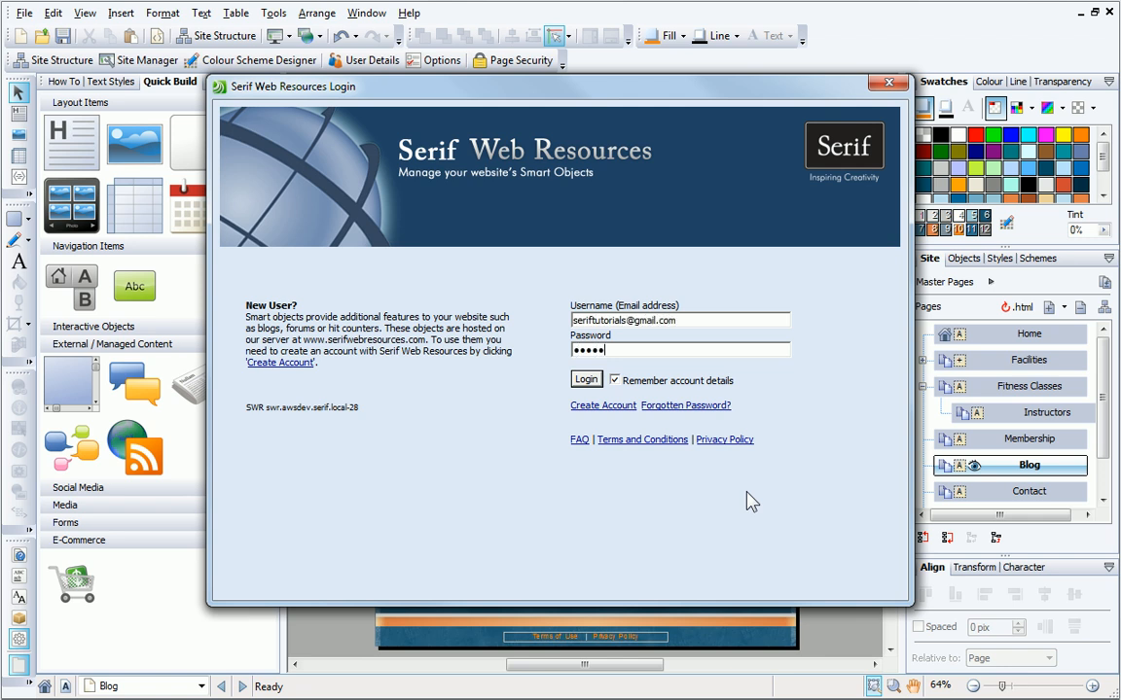
{"action": "type", "text": "••"}
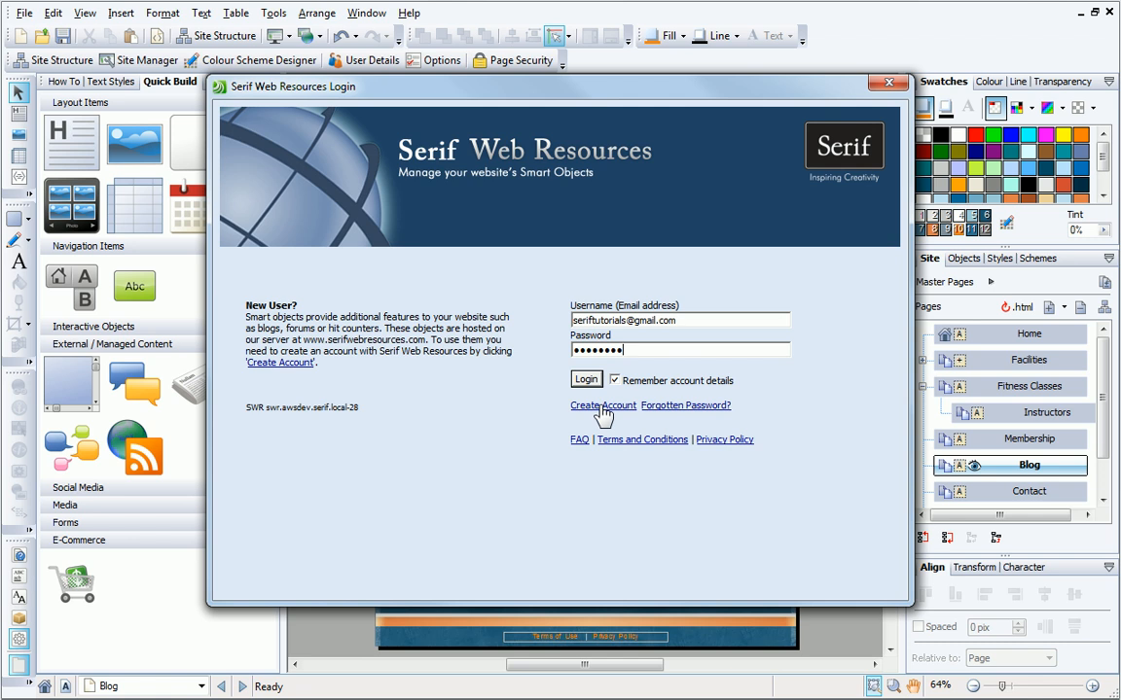
{"action": "left_click", "coordinate": [586, 379]}
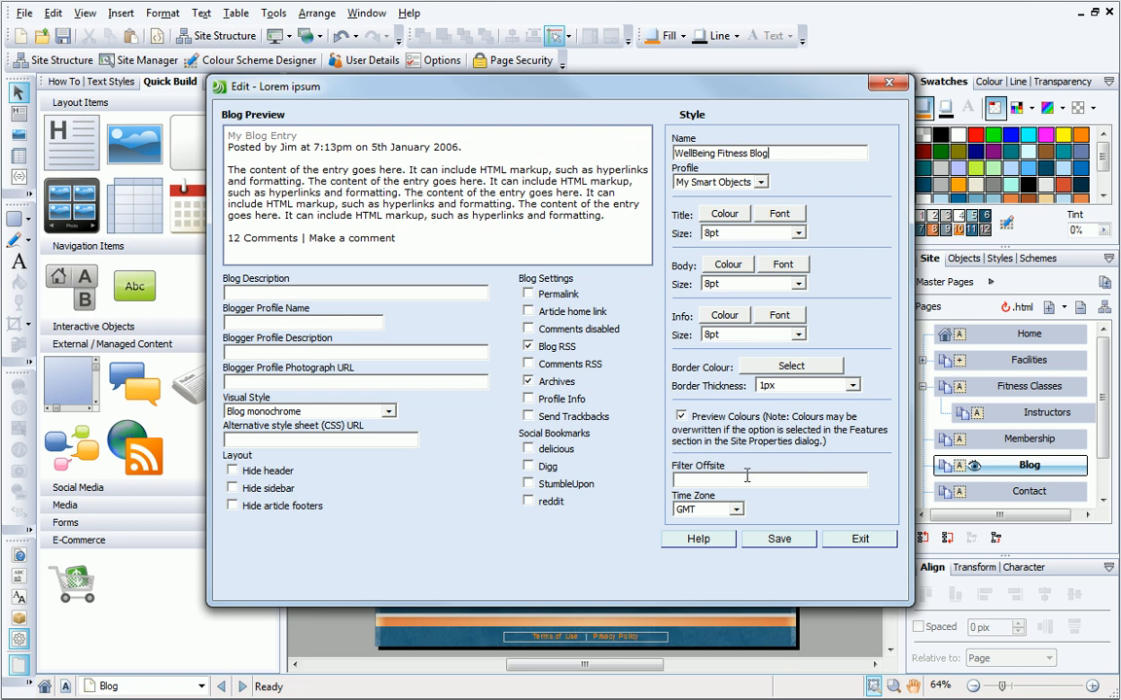
Set the blog's Filter Offsite address to tutorials.webplus.net/wellbeing
{"action": "left_click", "coordinate": [768, 479]}
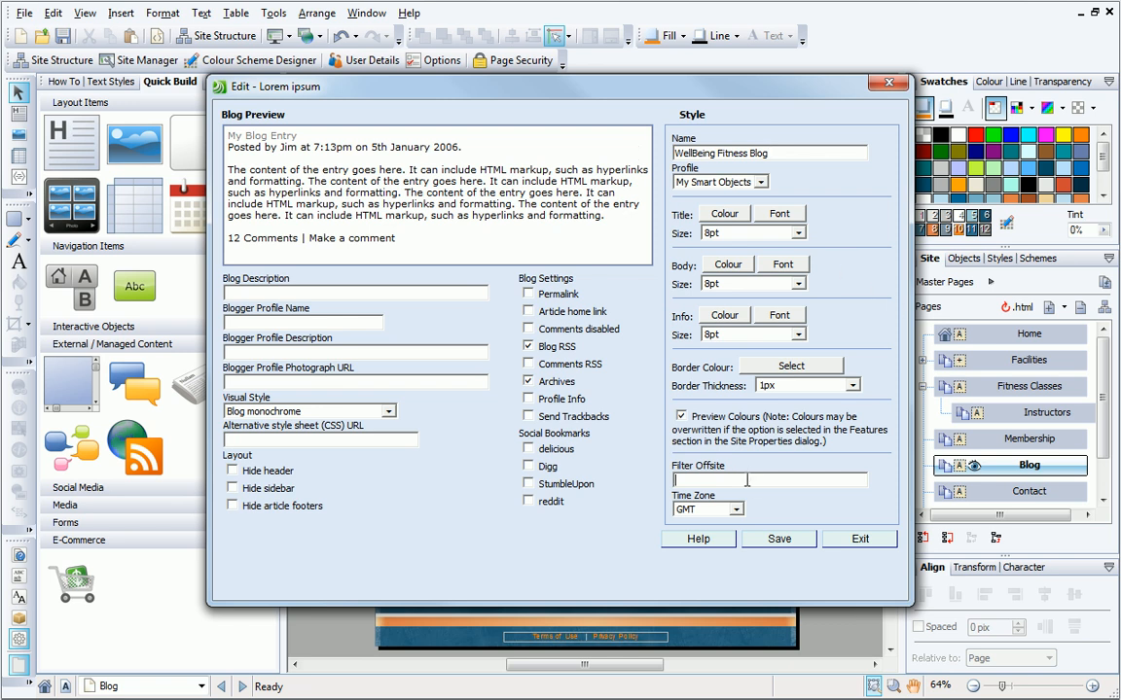
{"action": "type", "text": "tutorials.webplus"}
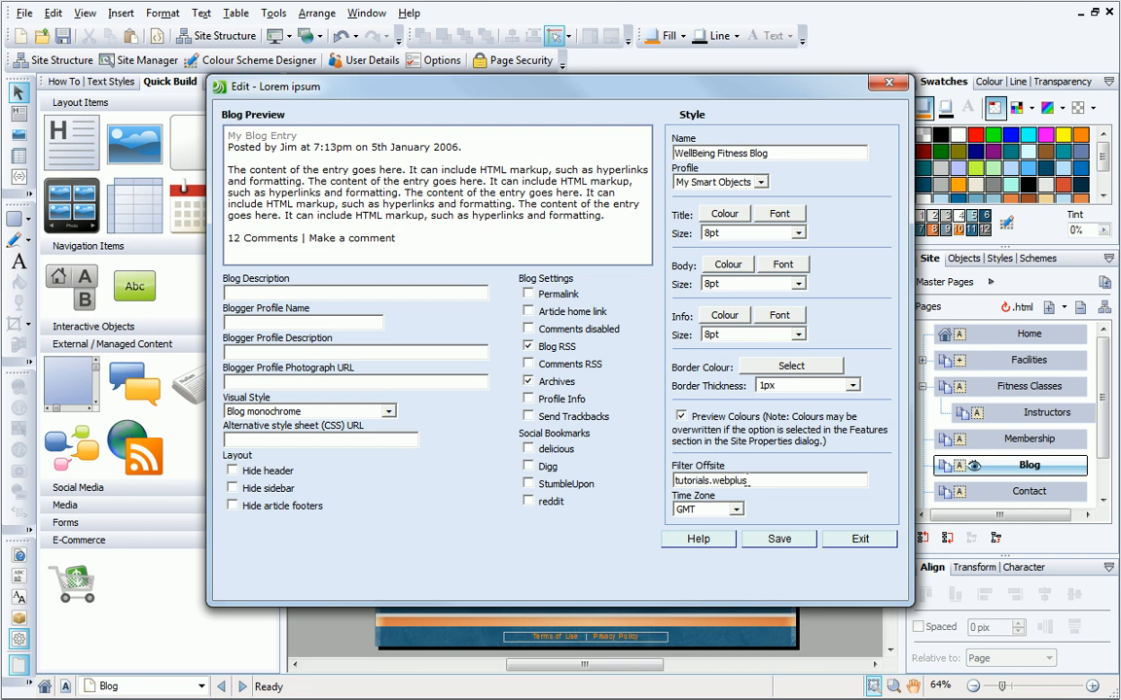
{"action": "type", "text": ".net/wellbeing"}
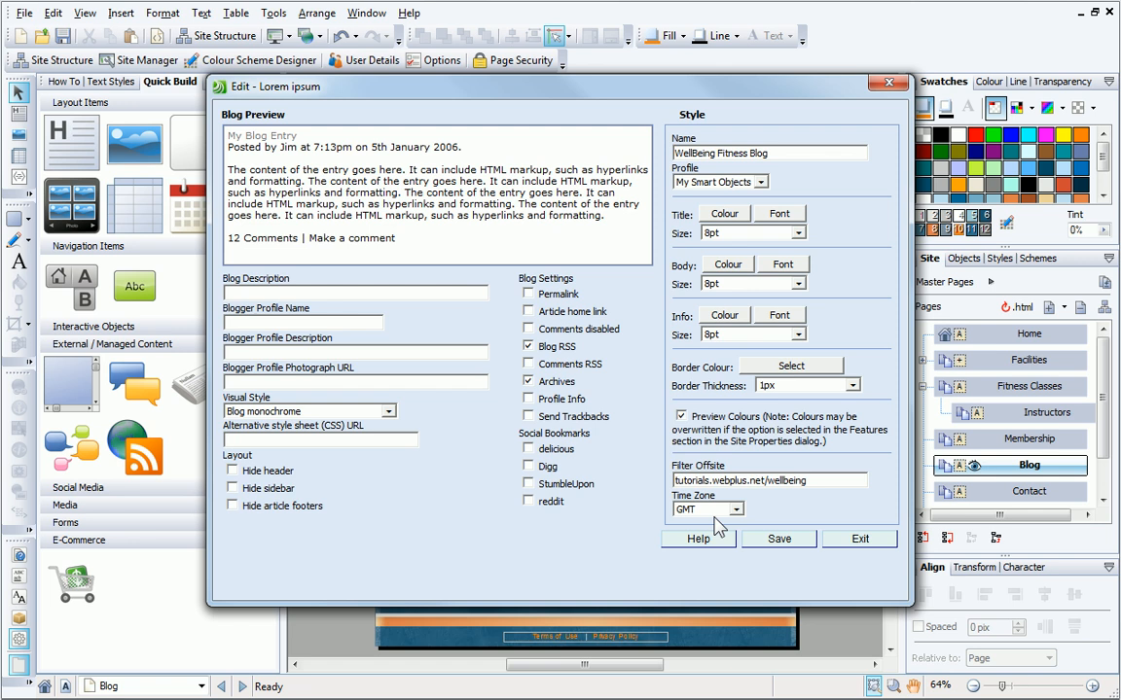
{"action": "mouse_move", "coordinate": [411, 312]}
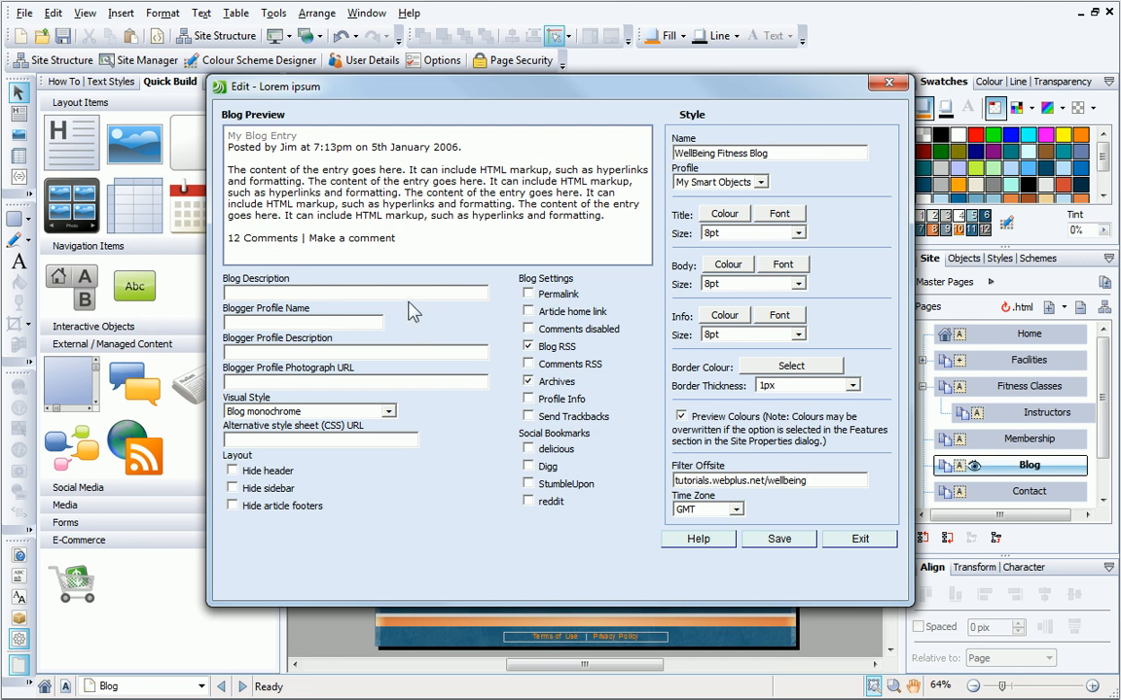
Describe the blog as 'Get fit... Stay fit...', profile Will Power, Fitness Instructor, and toggle the reddit bookmark
{"action": "left_click", "coordinate": [768, 480]}
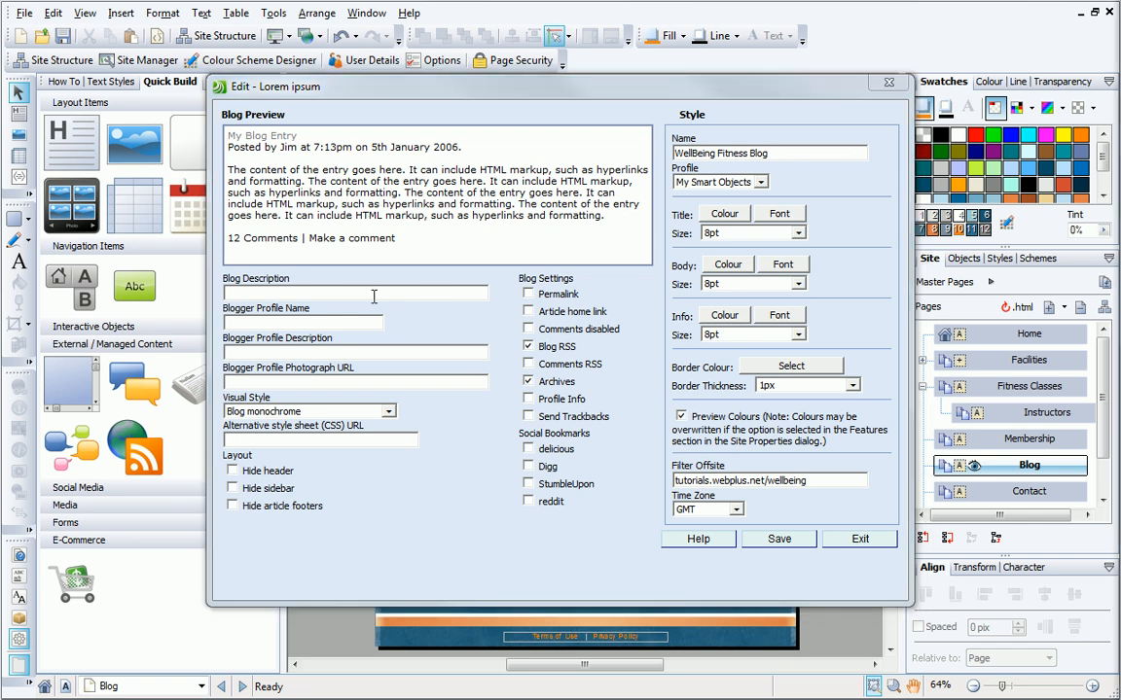
{"action": "type", "text": "Get fit!"}
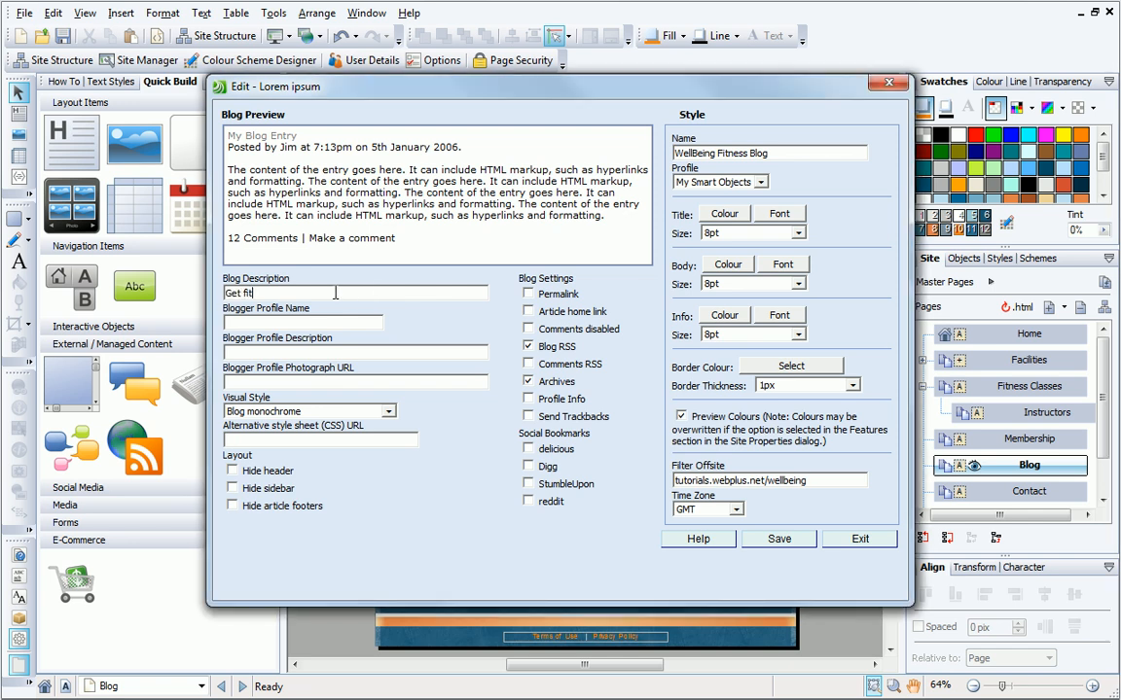
{"action": "type", "text": "... Stay fit..."}
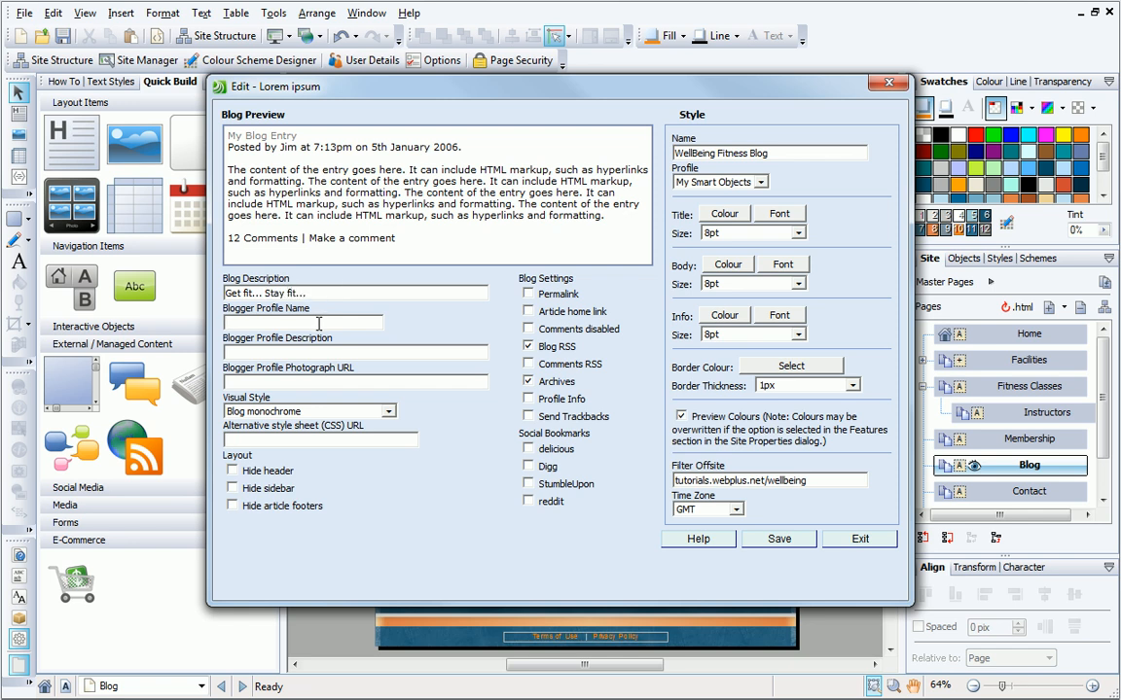
{"action": "type", "text": "Will Power"}
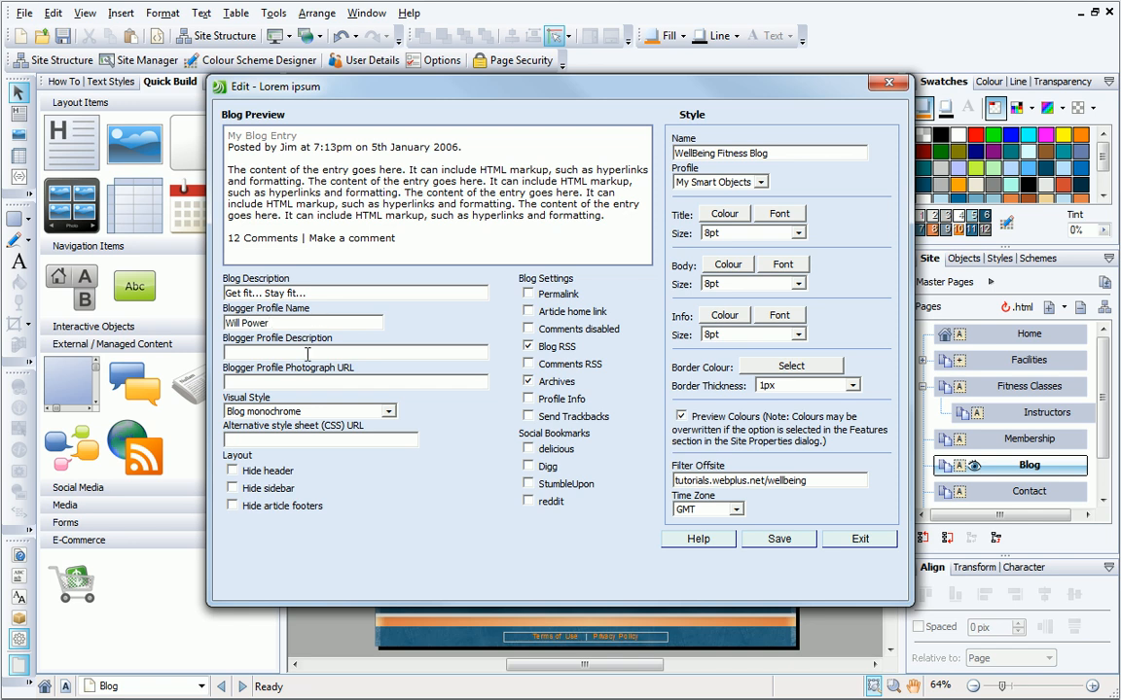
{"action": "type", "text": "Fitness Instructor"}
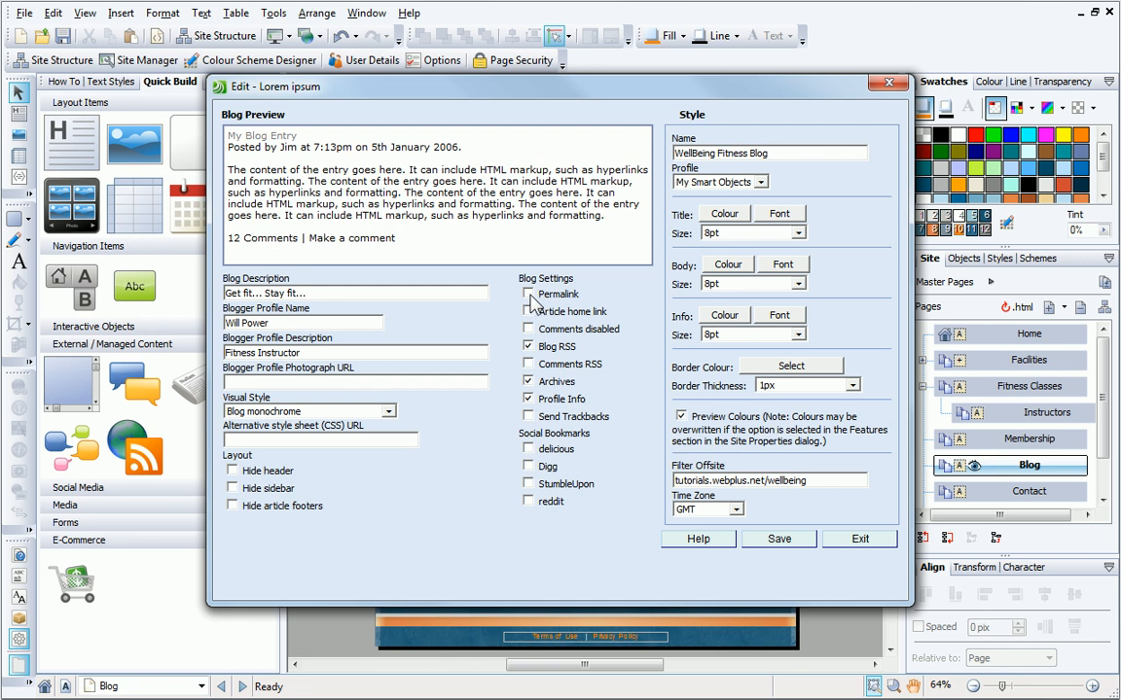
{"action": "mouse_move", "coordinate": [529, 451]}
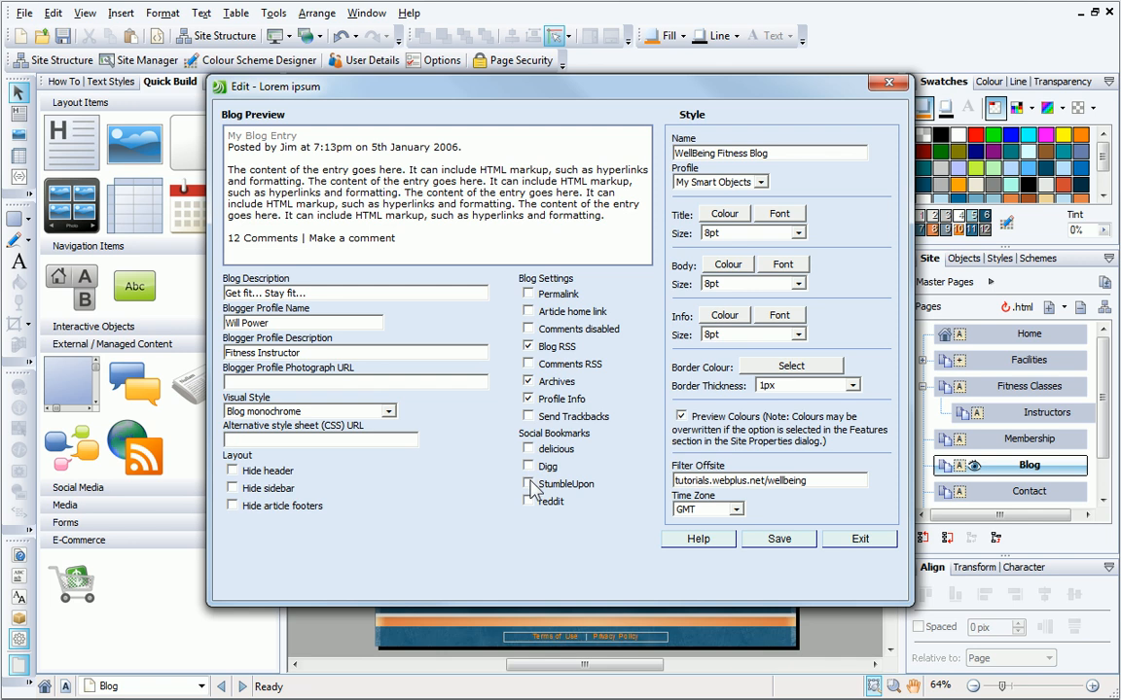
{"action": "mouse_move", "coordinate": [533, 500]}
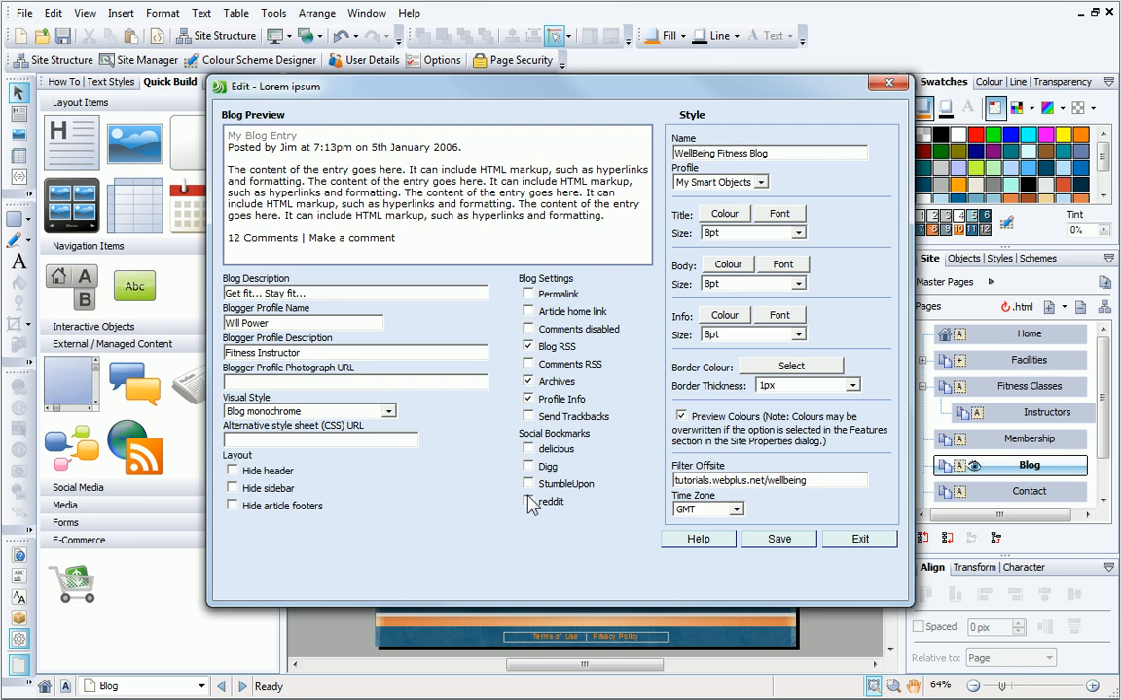
{"action": "left_click", "coordinate": [389, 413]}
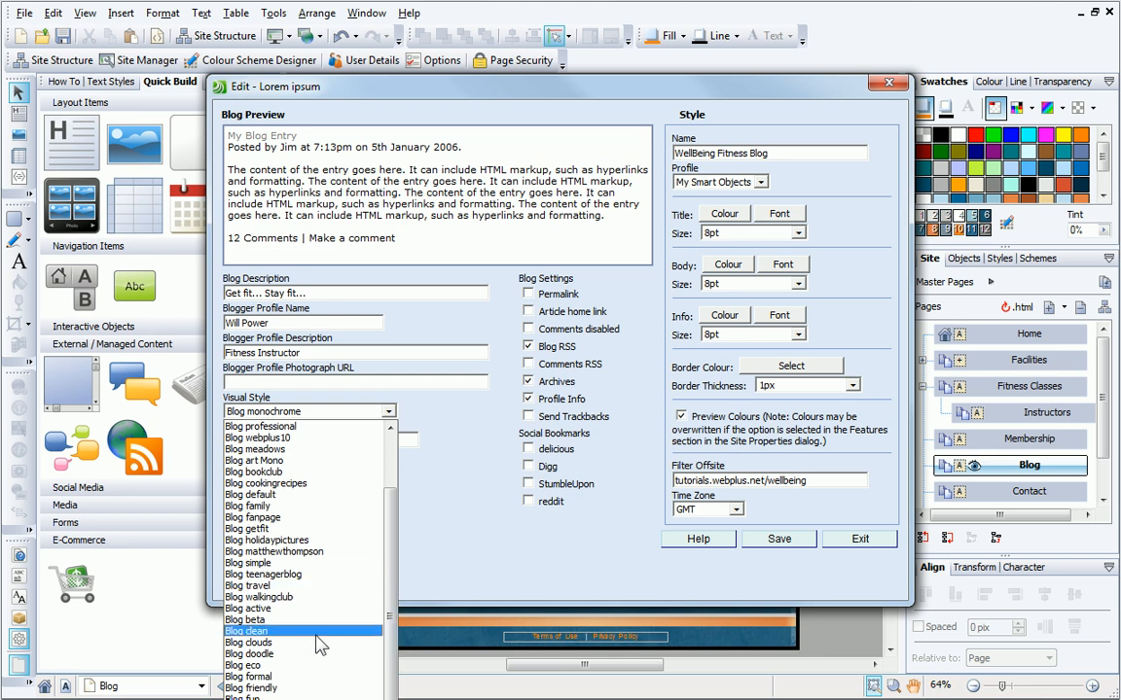
Choose the Blog clouds visual style in place of Blog monochrome
{"action": "left_click", "coordinate": [249, 642]}
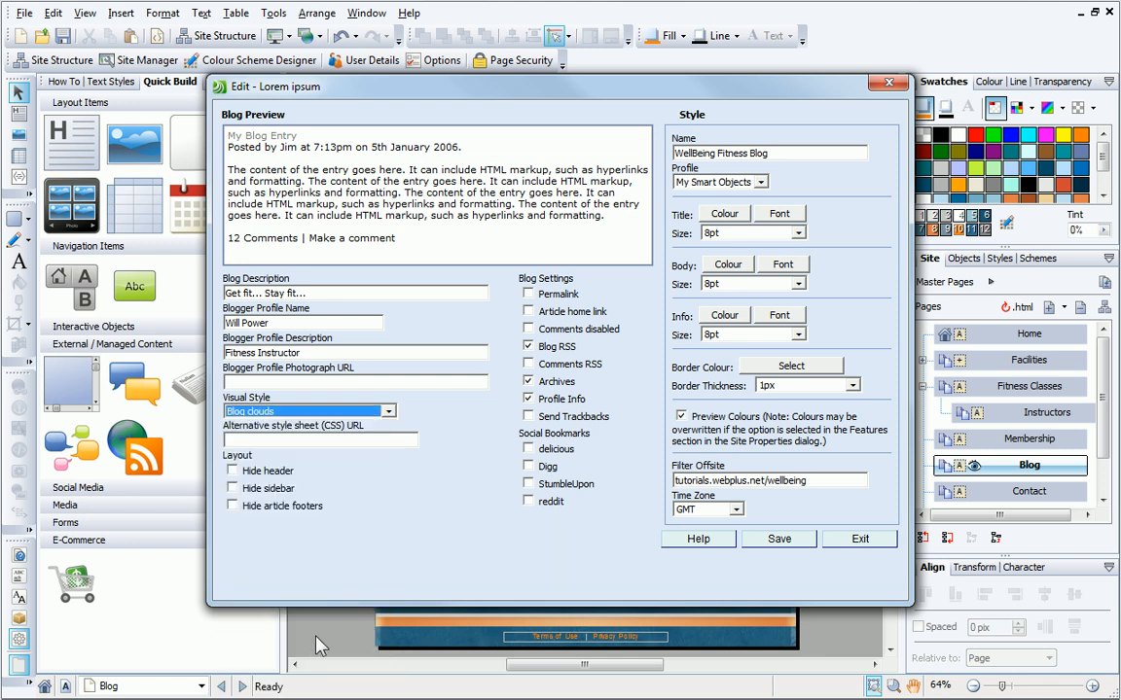
{"action": "mouse_move", "coordinate": [402, 555]}
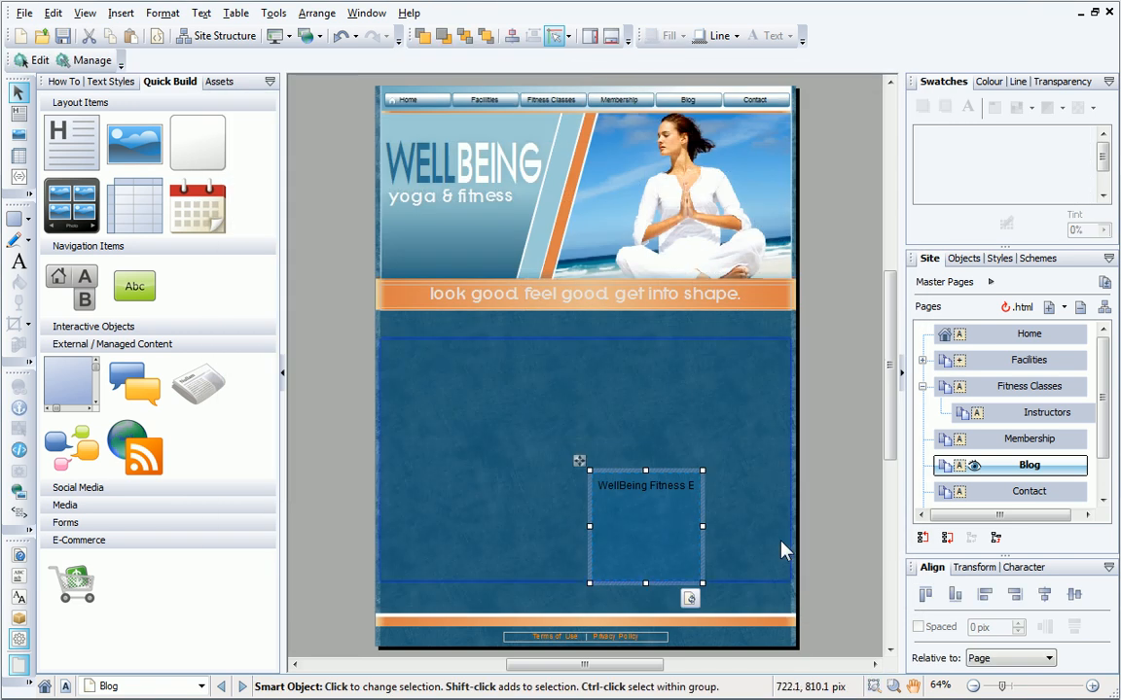
{"action": "mouse_move", "coordinate": [580, 461]}
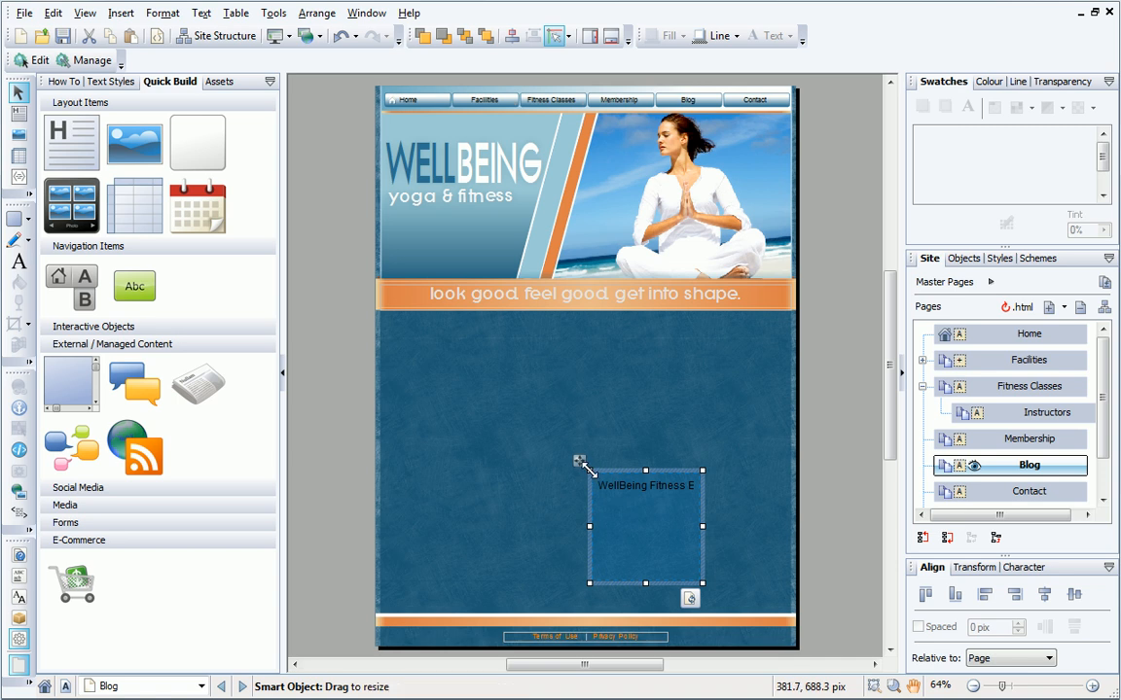
Resize the blog object from under the banner down to the footer and refresh its preview
{"action": "left_click_drag", "start_coordinate": [588, 471], "coordinate": [387, 319]}
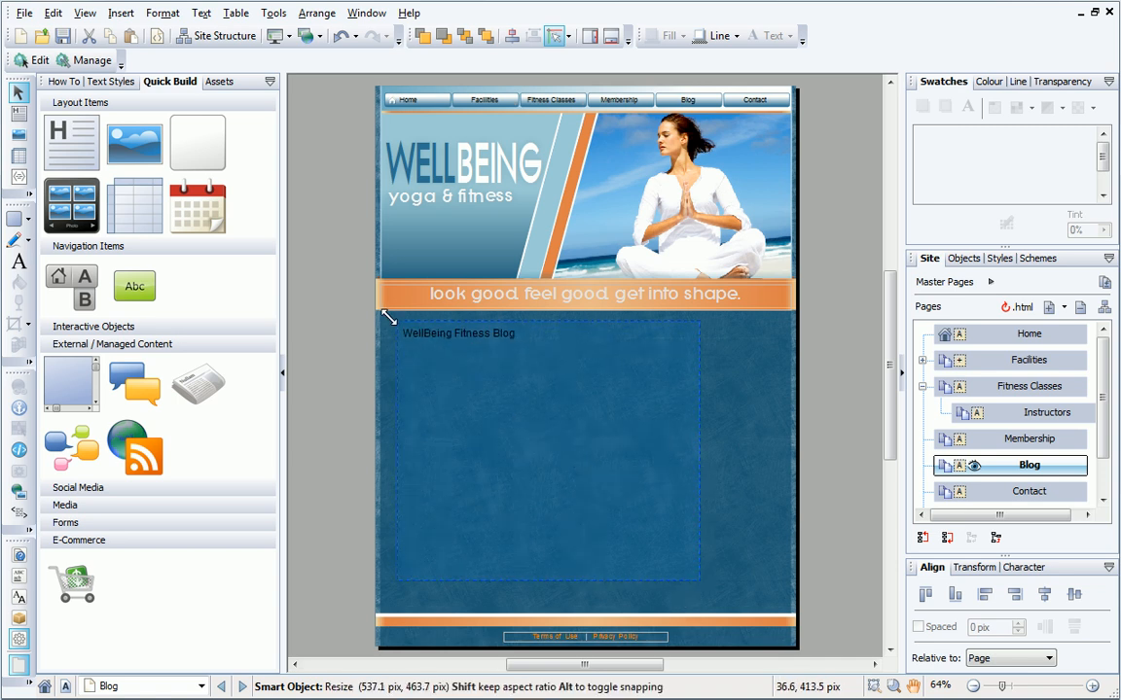
{"action": "left_click", "coordinate": [541, 448]}
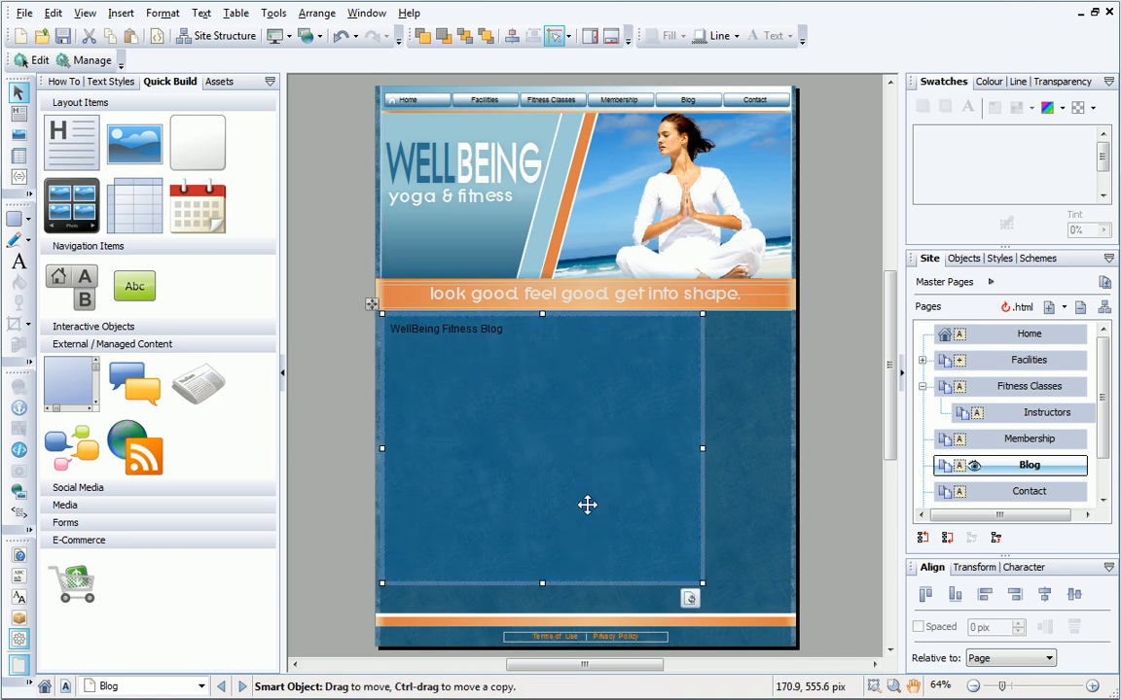
{"action": "left_click_drag", "start_coordinate": [703, 584], "coordinate": [768, 607]}
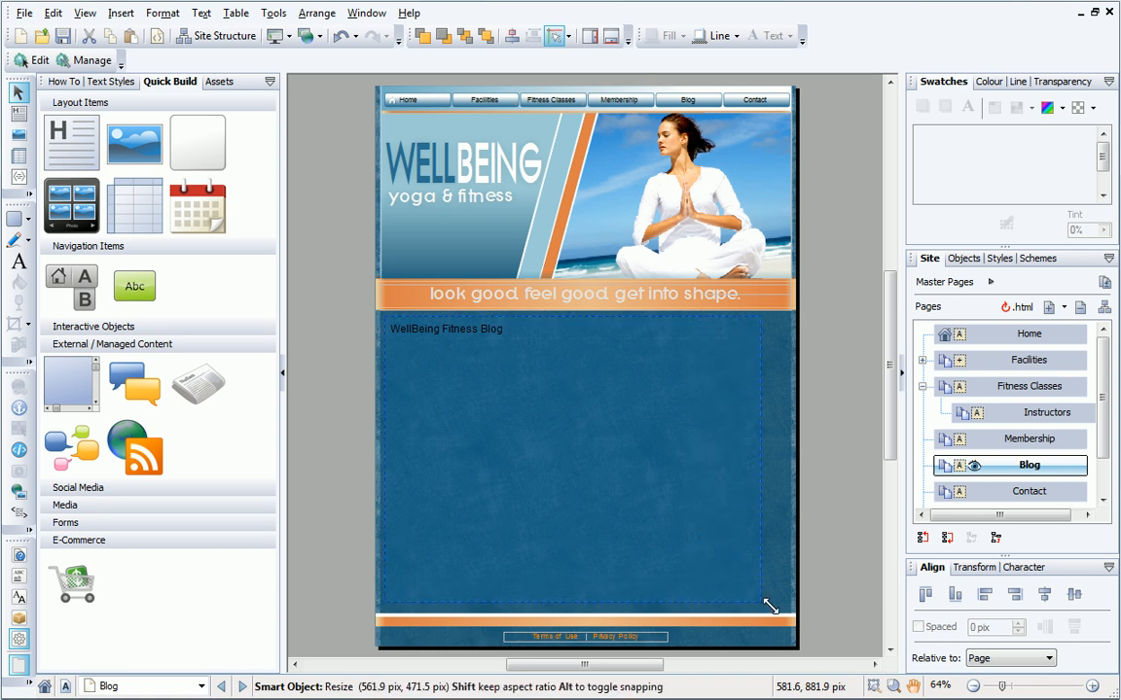
{"action": "left_click_drag", "start_coordinate": [771, 607], "coordinate": [788, 613]}
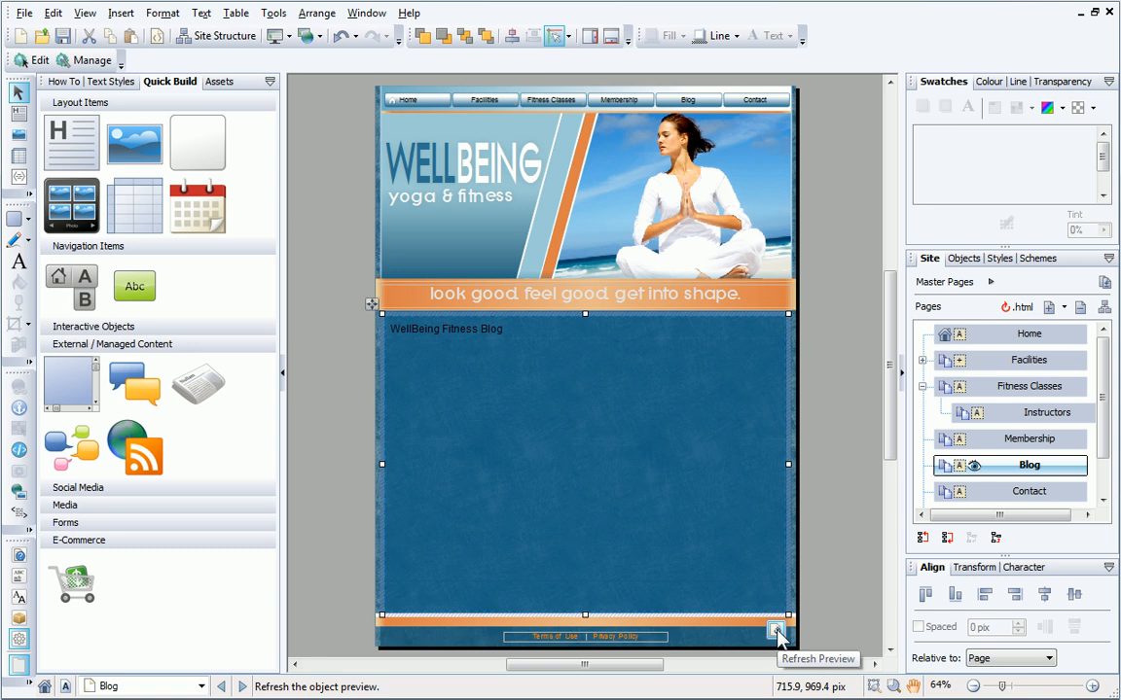
{"action": "left_click", "coordinate": [779, 630]}
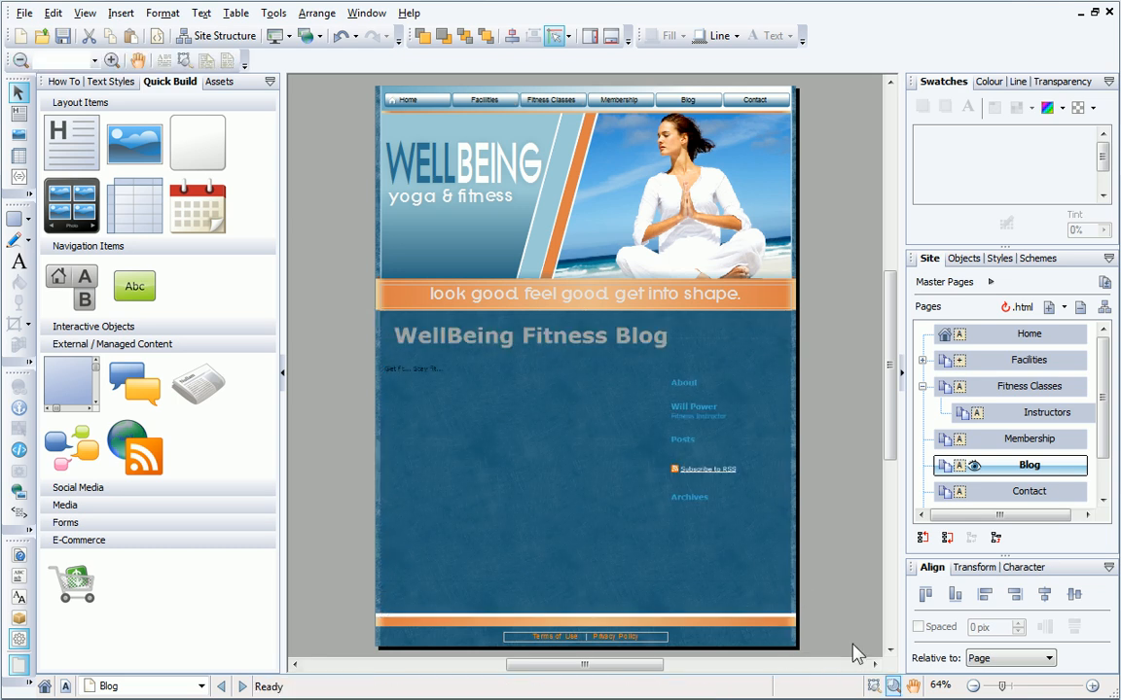
{"action": "left_click_drag", "start_coordinate": [352, 291], "coordinate": [821, 580]}
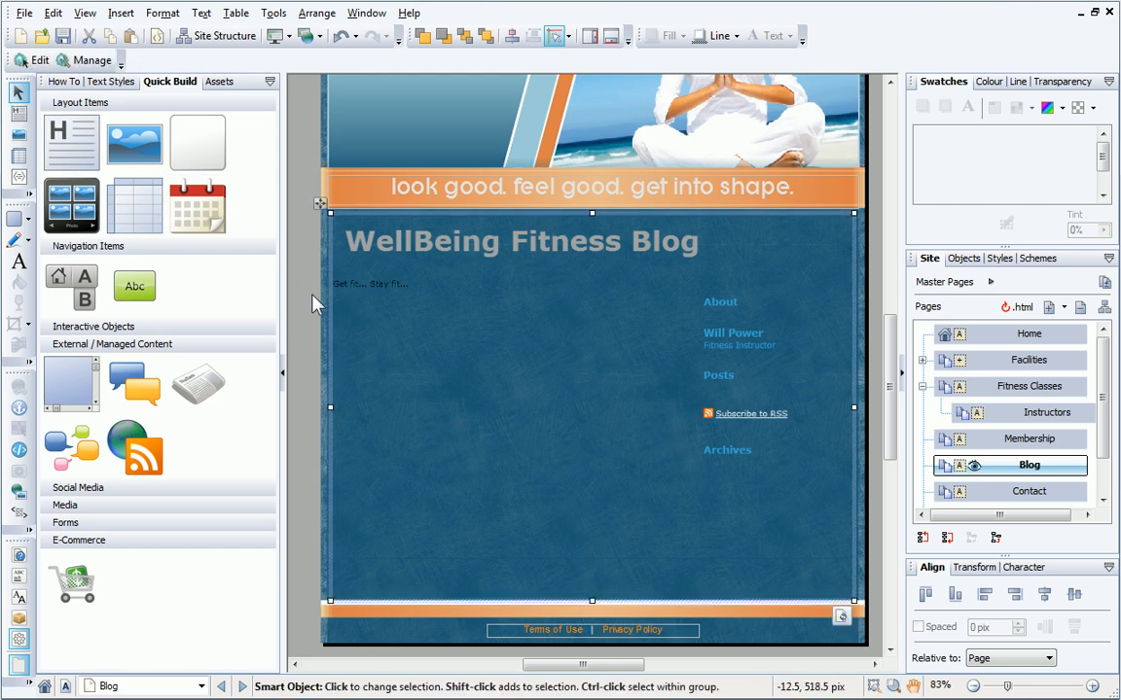
{"action": "mouse_move", "coordinate": [483, 327]}
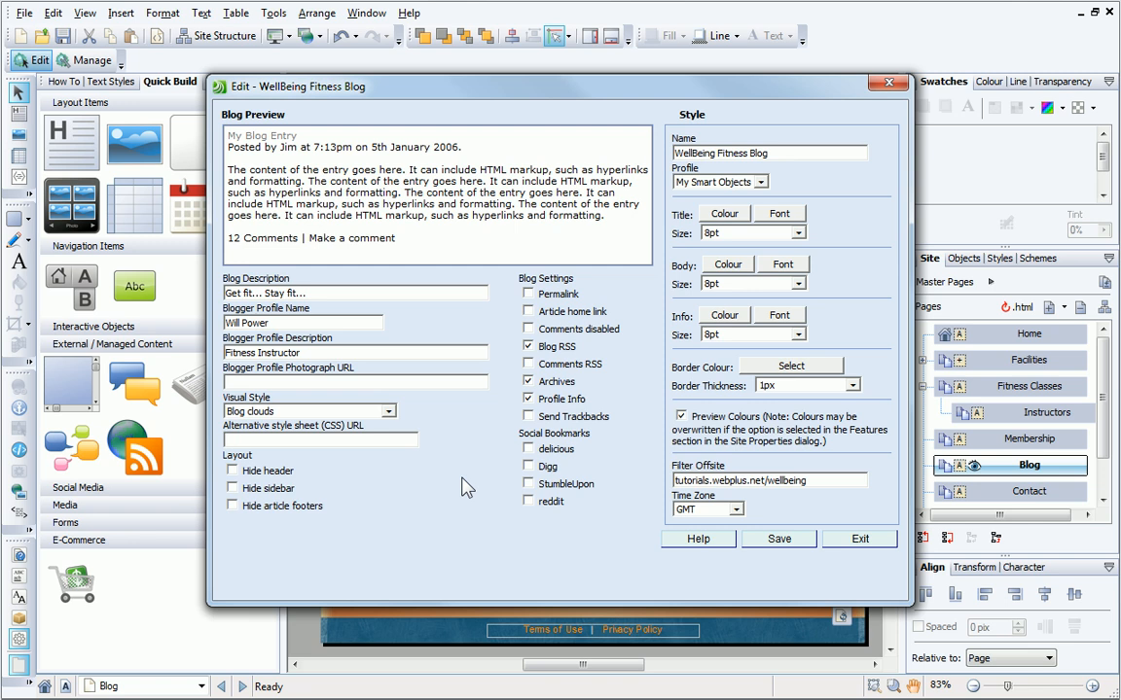
{"action": "mouse_move", "coordinate": [514, 487]}
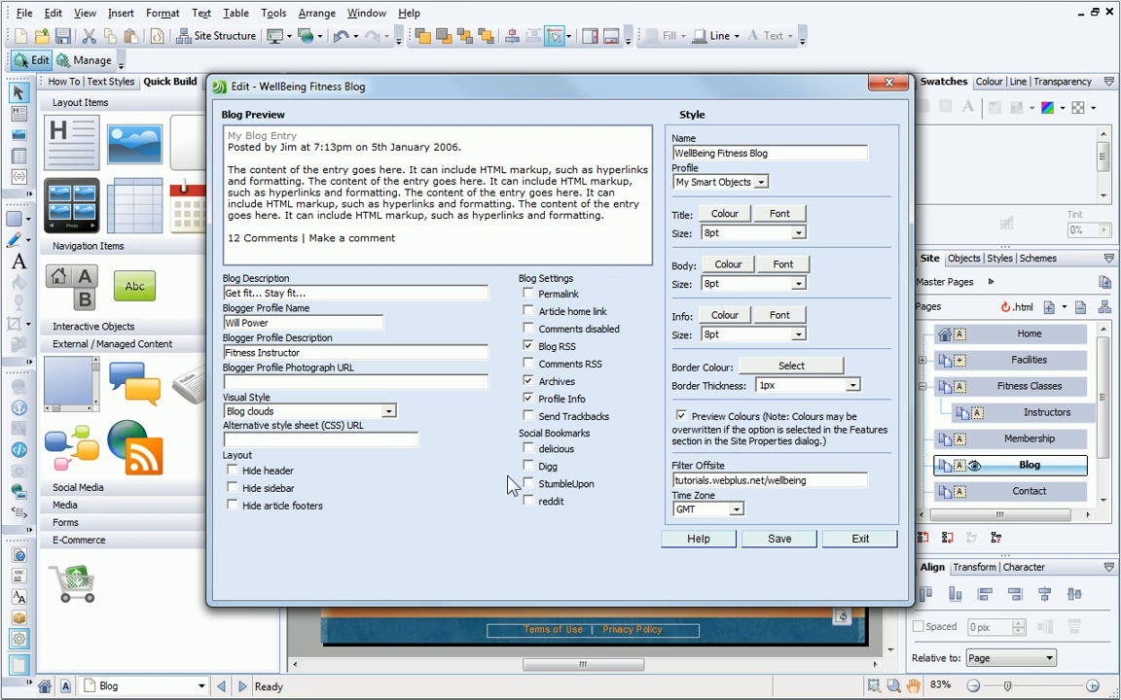
{"action": "mouse_move", "coordinate": [799, 251]}
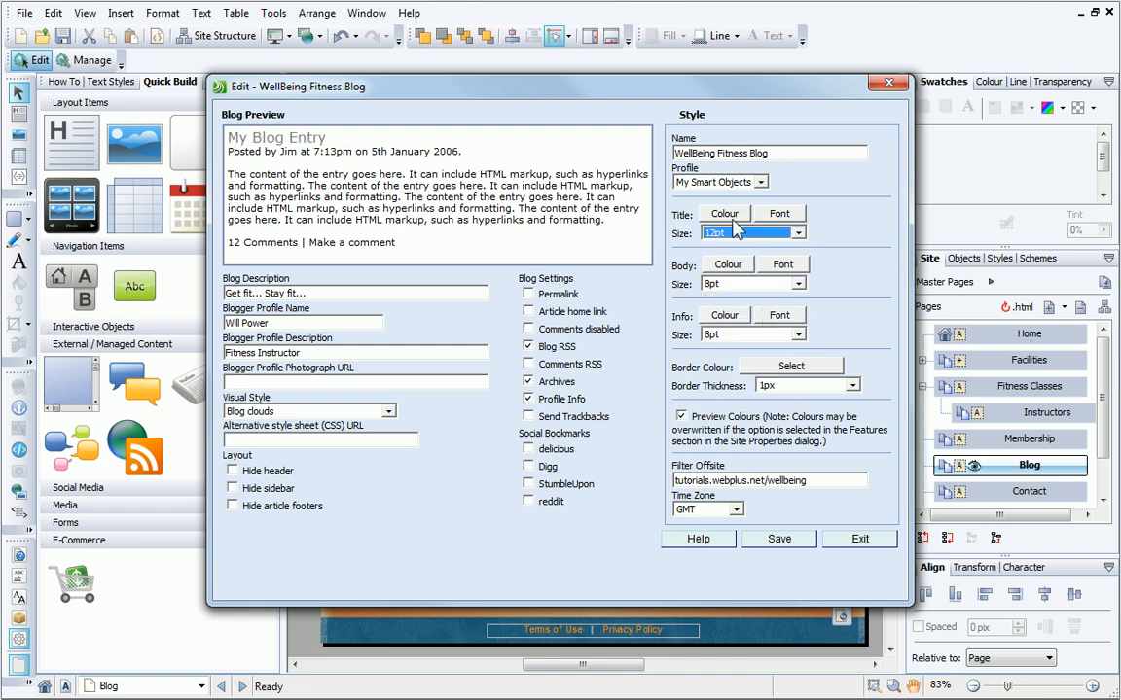
Set the blog's title, body and info text colours and stop previewing colours
{"action": "left_click", "coordinate": [724, 212]}
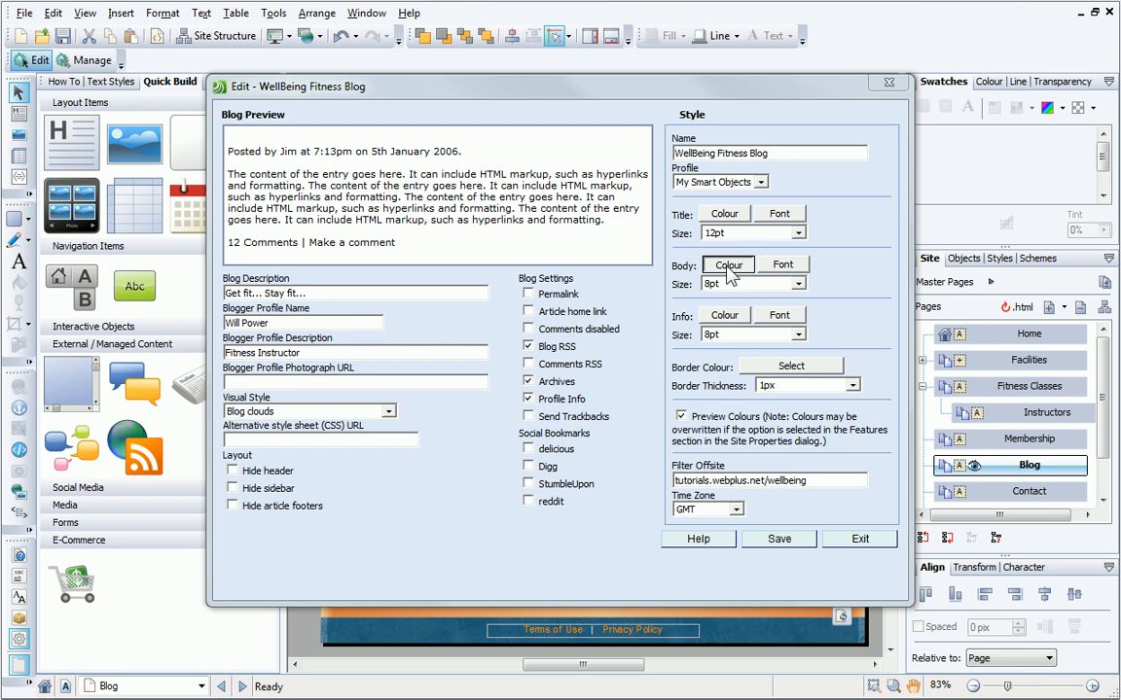
{"action": "left_click", "coordinate": [728, 264]}
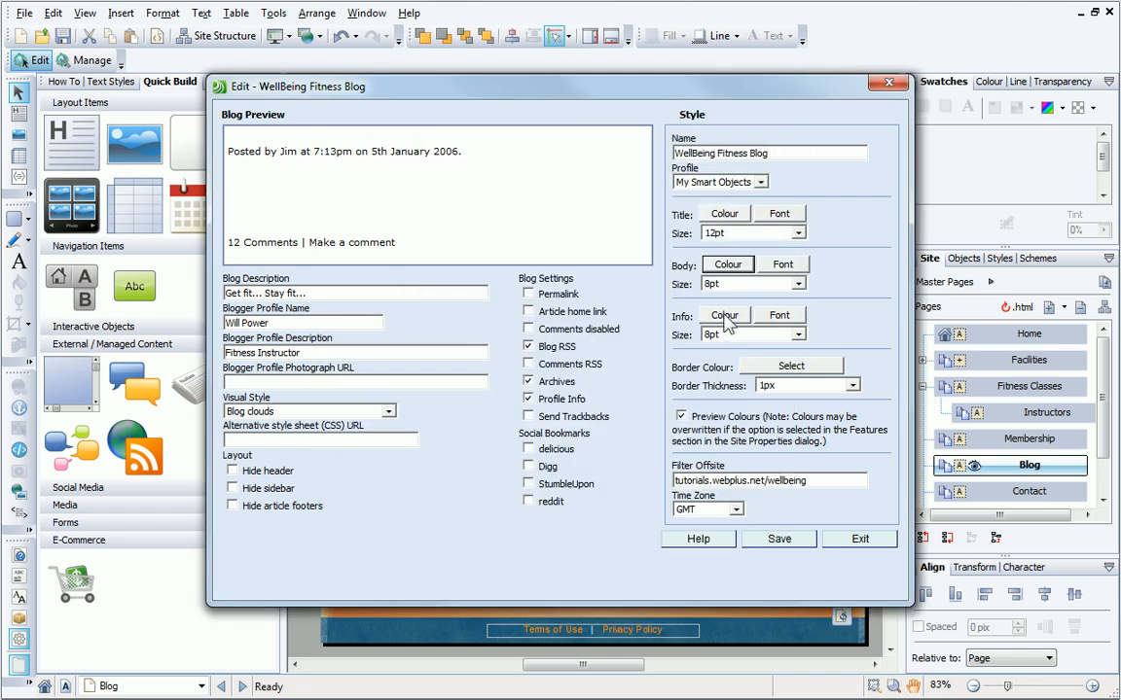
{"action": "left_click", "coordinate": [724, 315]}
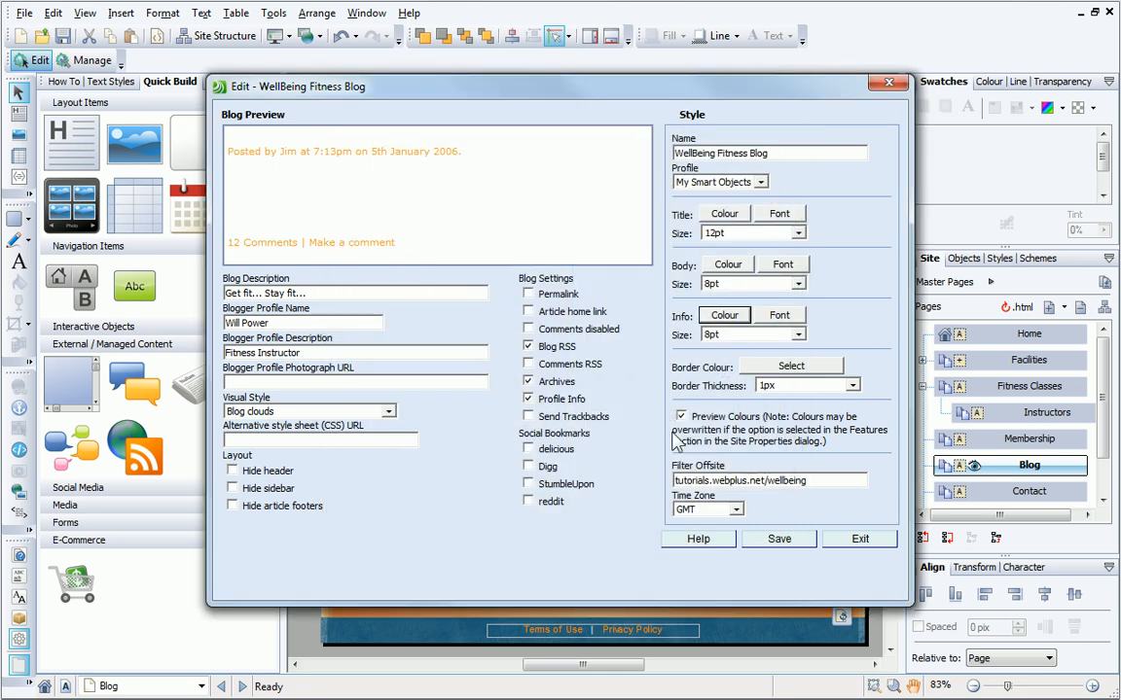
{"action": "mouse_move", "coordinate": [665, 440]}
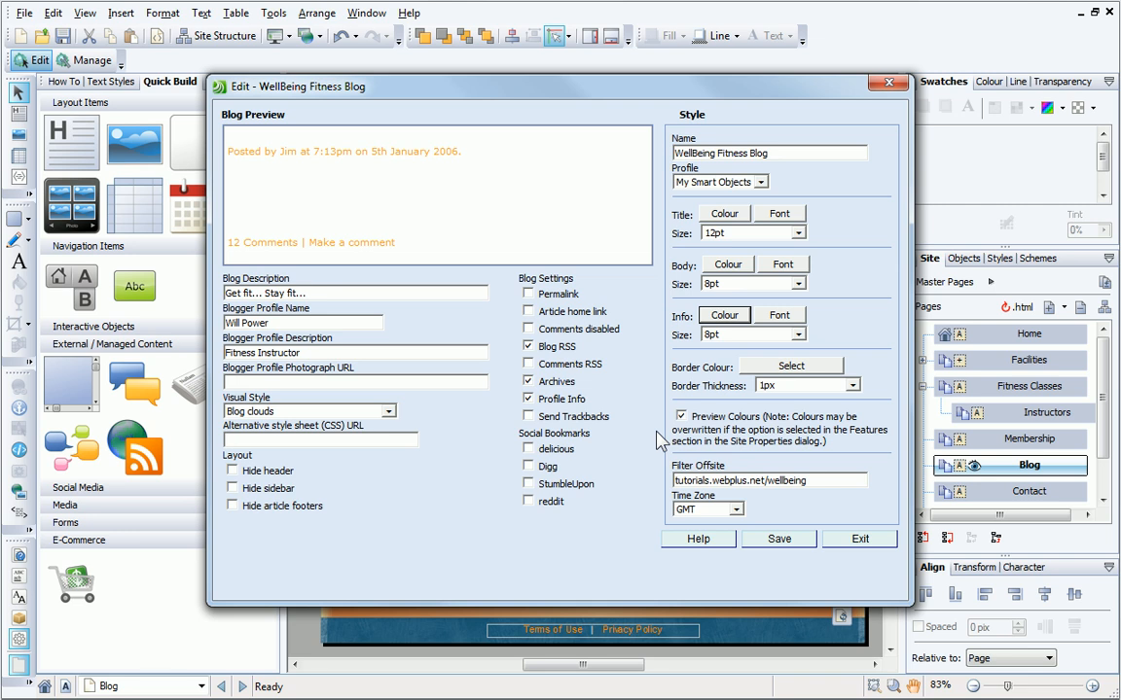
{"action": "left_click", "coordinate": [681, 417]}
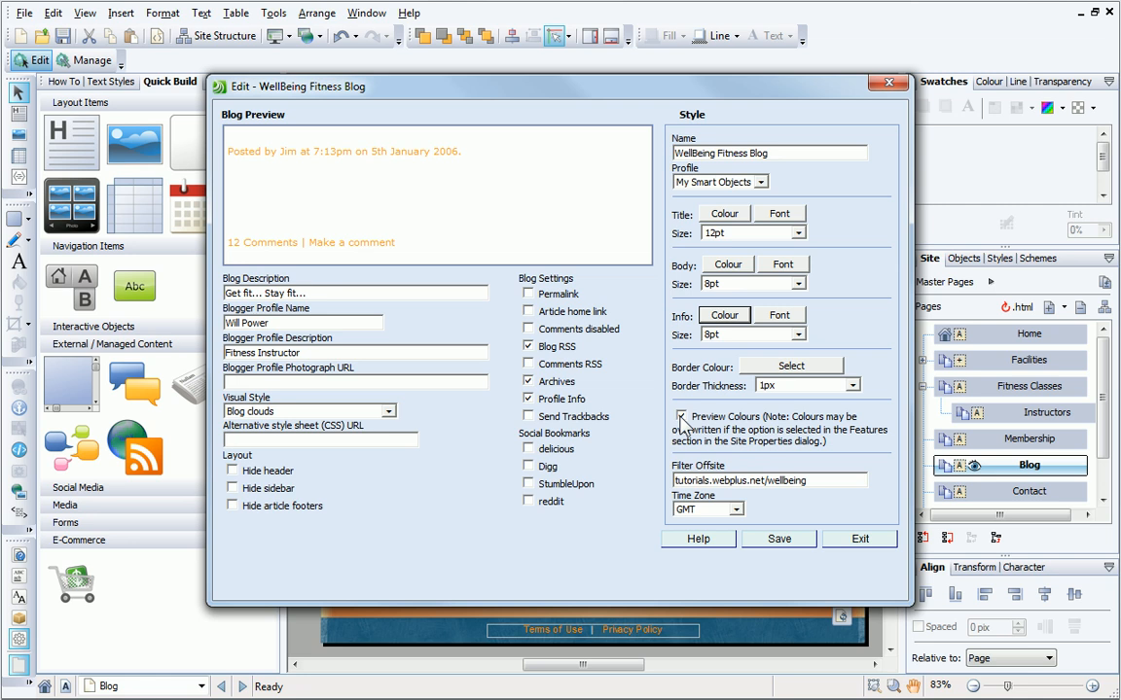
{"action": "left_click", "coordinate": [681, 417]}
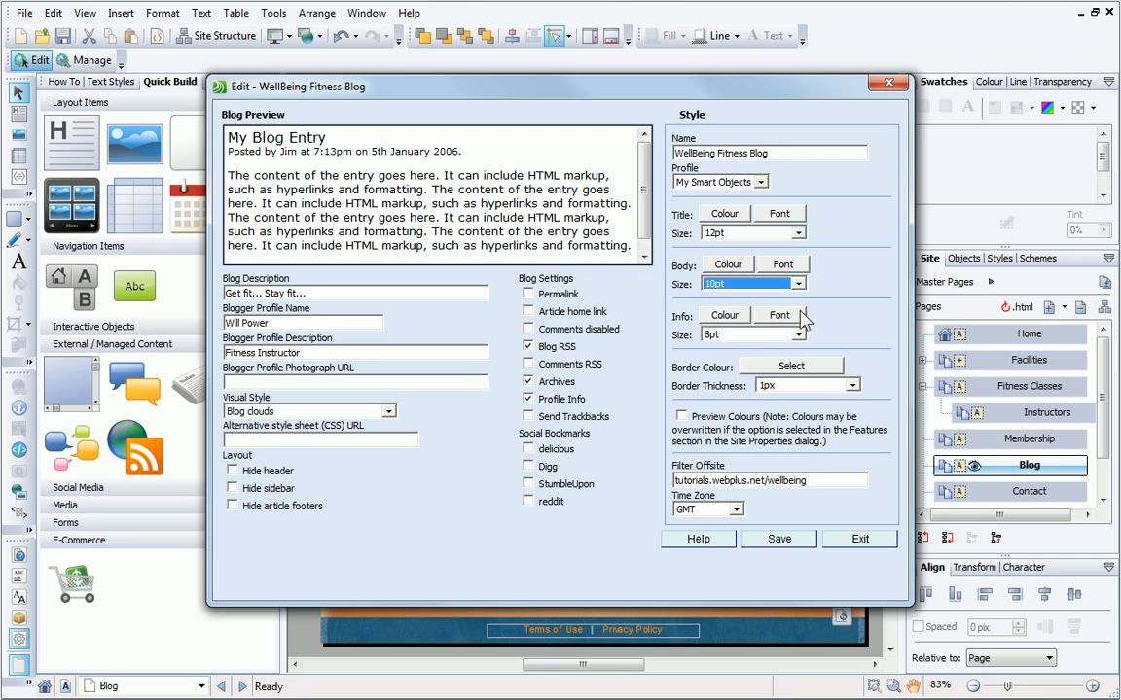
Enlarge the info text size and save the blog style settings
{"action": "left_click", "coordinate": [793, 334]}
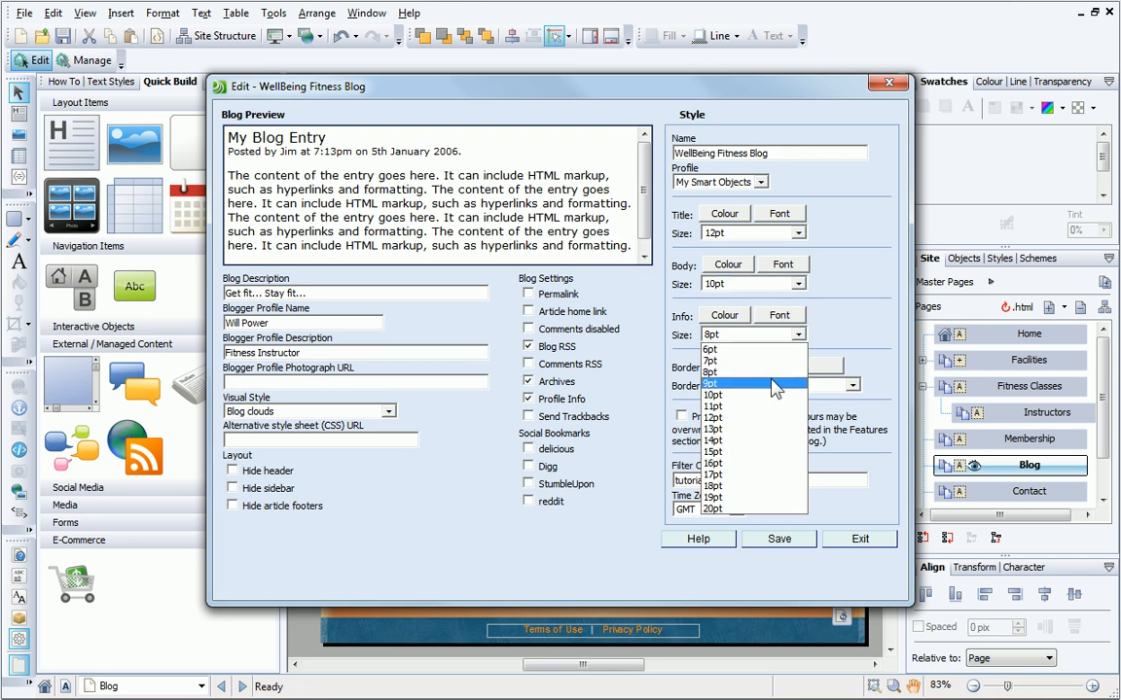
{"action": "left_click", "coordinate": [716, 384]}
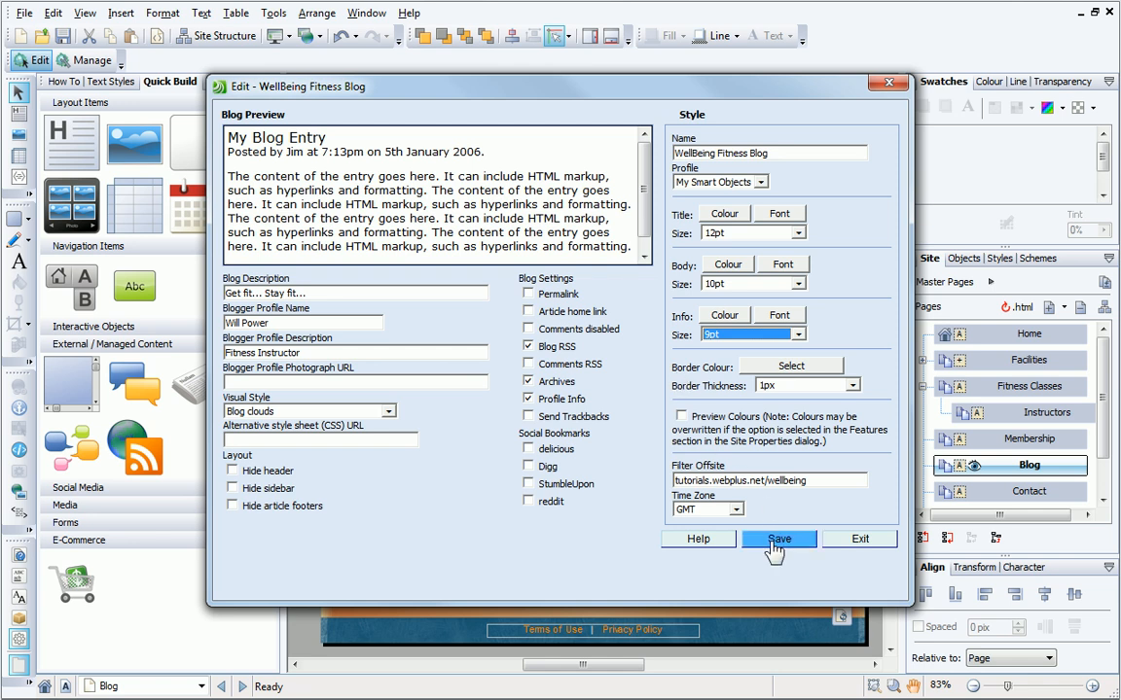
{"action": "left_click", "coordinate": [778, 539]}
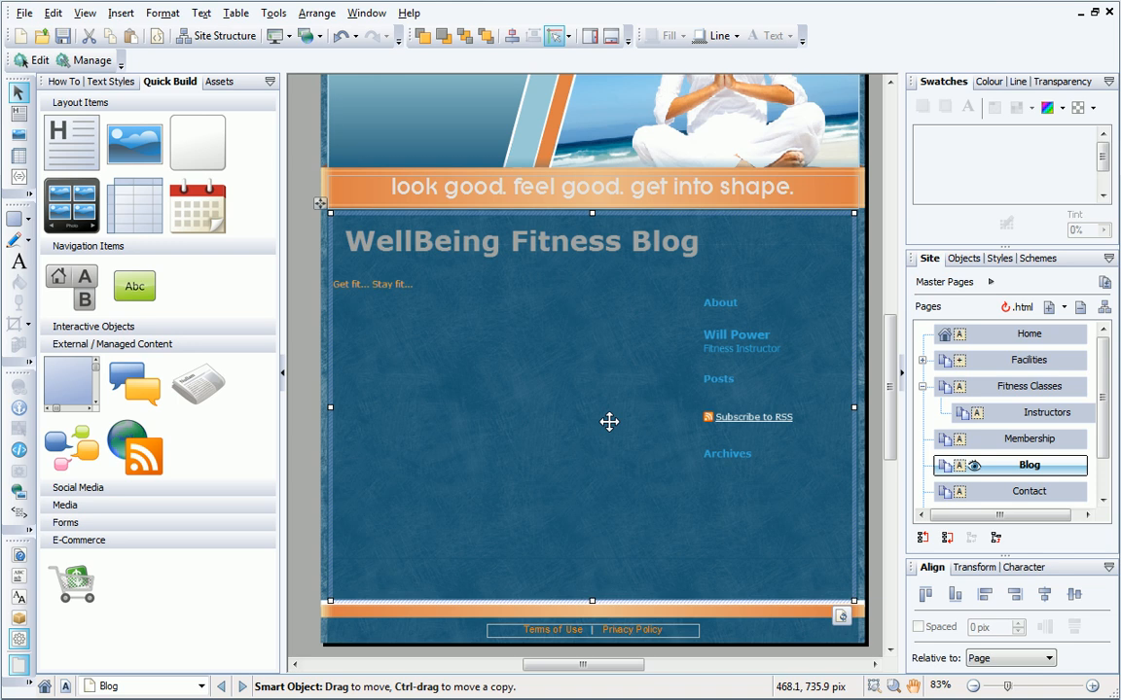
Check the live blog.html page in Firefox, scrolling down the fitness blog
{"action": "left_click", "coordinate": [23, 12]}
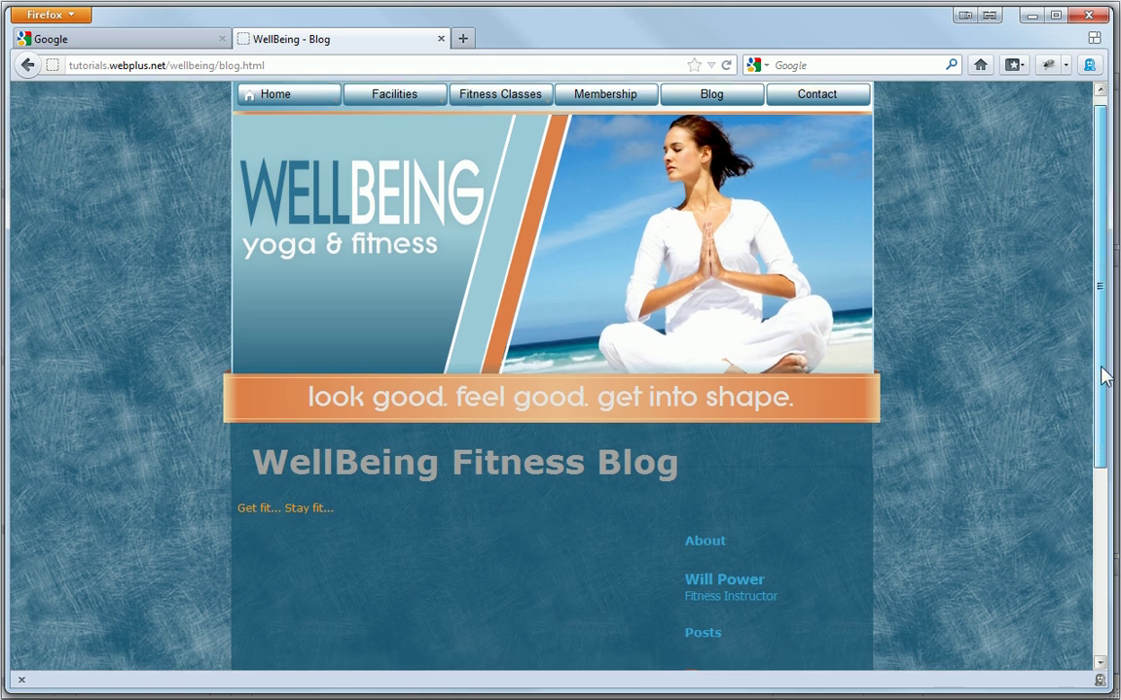
{"action": "scroll", "scroll_direction": "down", "scroll_amount": 3}
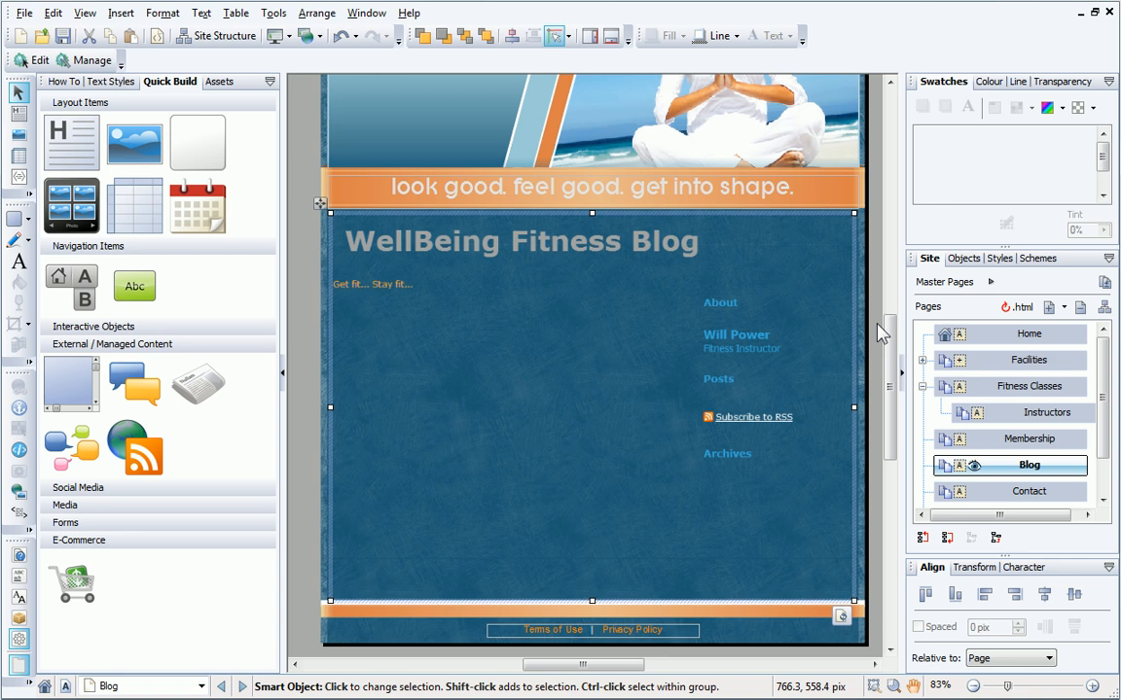
{"action": "mouse_move", "coordinate": [280, 226]}
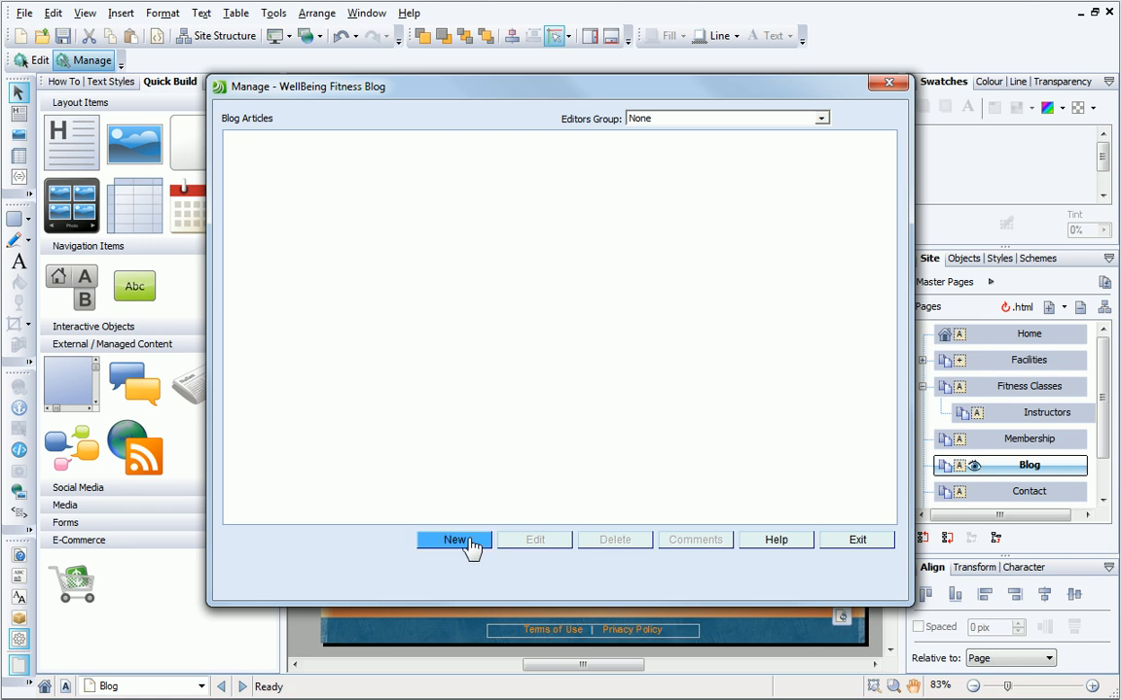
{"action": "mouse_move", "coordinate": [650, 543]}
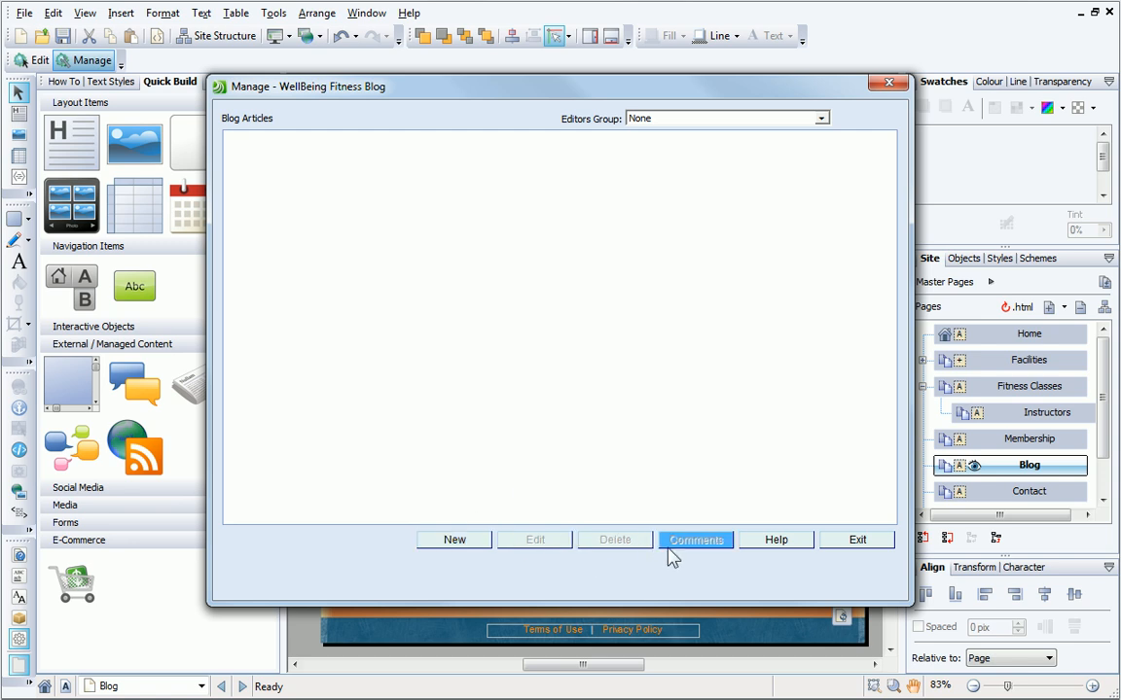
{"action": "mouse_move", "coordinate": [661, 576]}
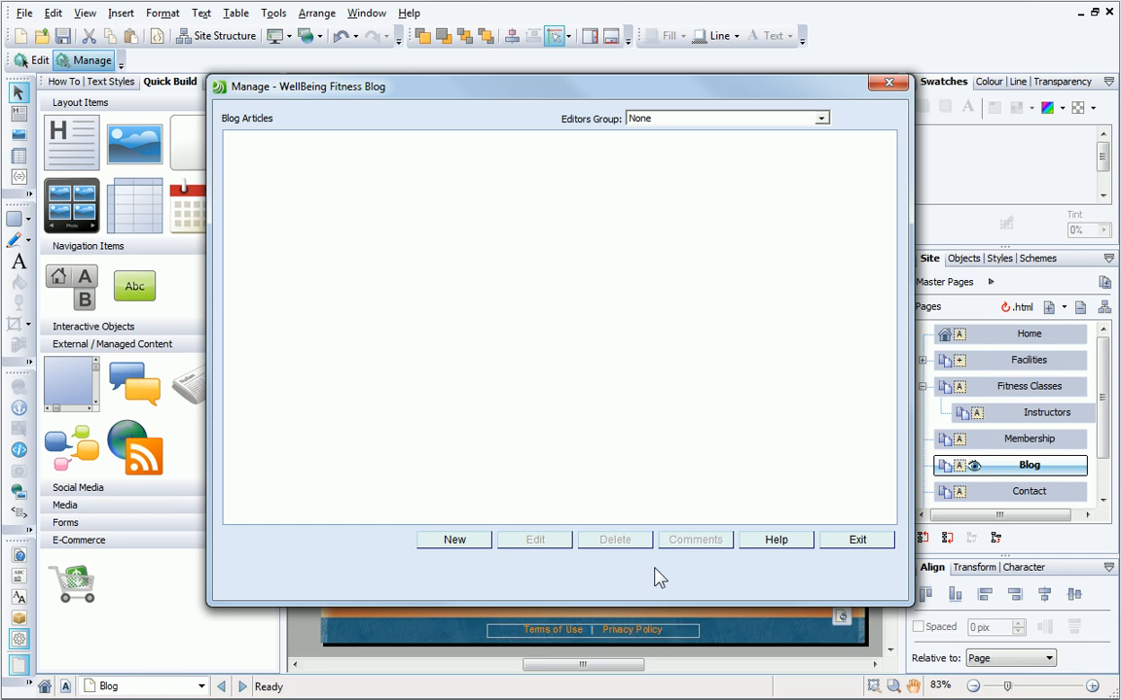
List the Editors Group choices (Fitness Instructors, Club Members) and leave it at None
{"action": "left_click", "coordinate": [821, 119]}
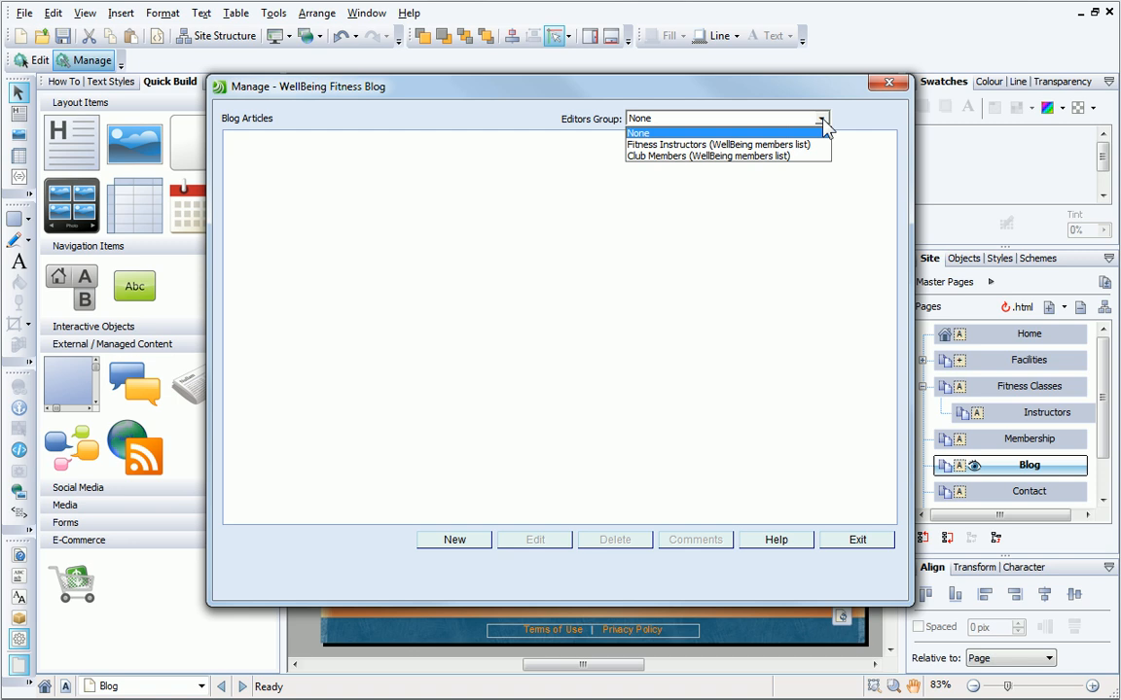
{"action": "mouse_move", "coordinate": [825, 148]}
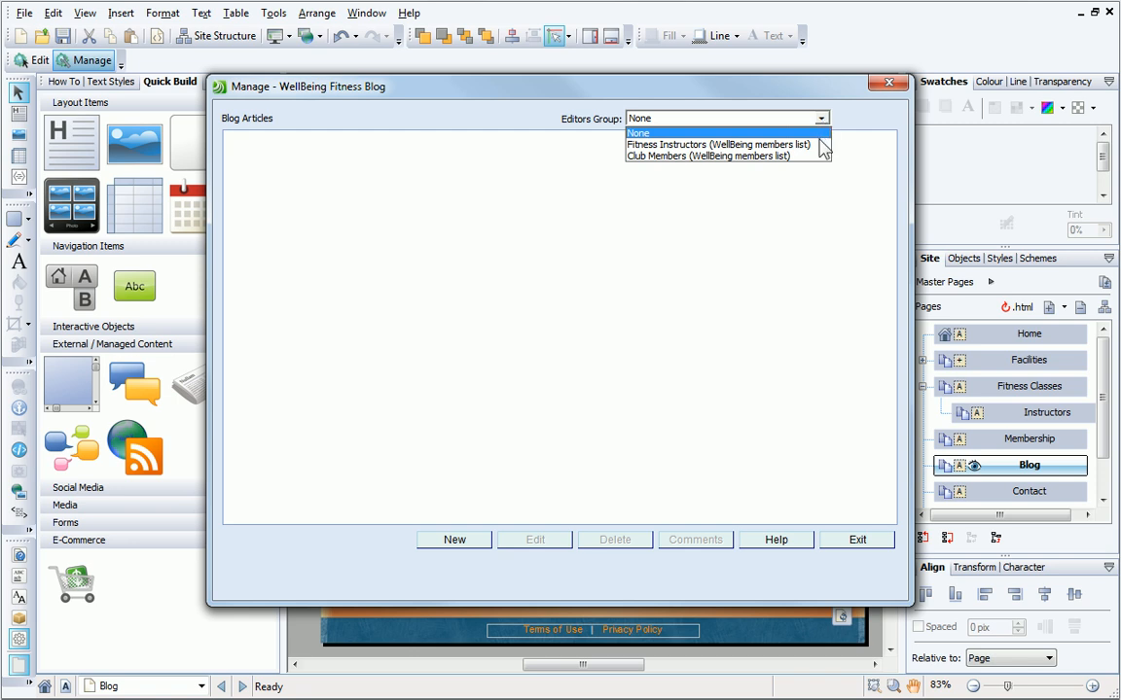
{"action": "mouse_move", "coordinate": [728, 156]}
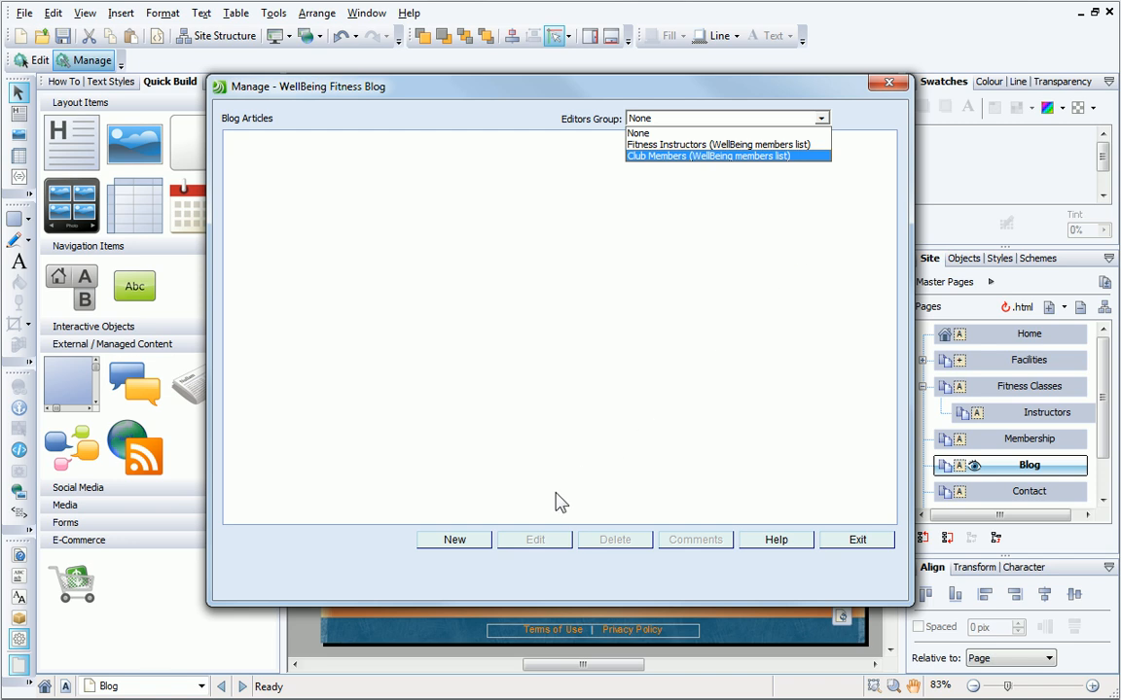
{"action": "mouse_move", "coordinate": [541, 514]}
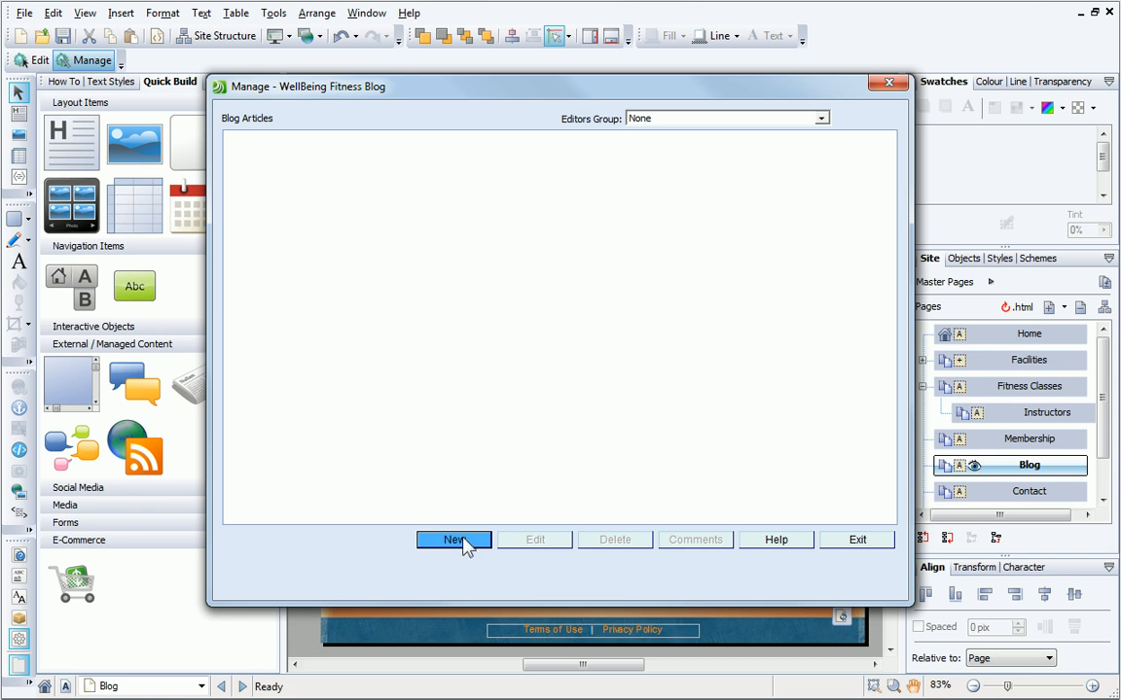
Start a new article titled 'Improve your riding fitness... Be fit to ride!' with horse riding body text
{"action": "left_click", "coordinate": [453, 541]}
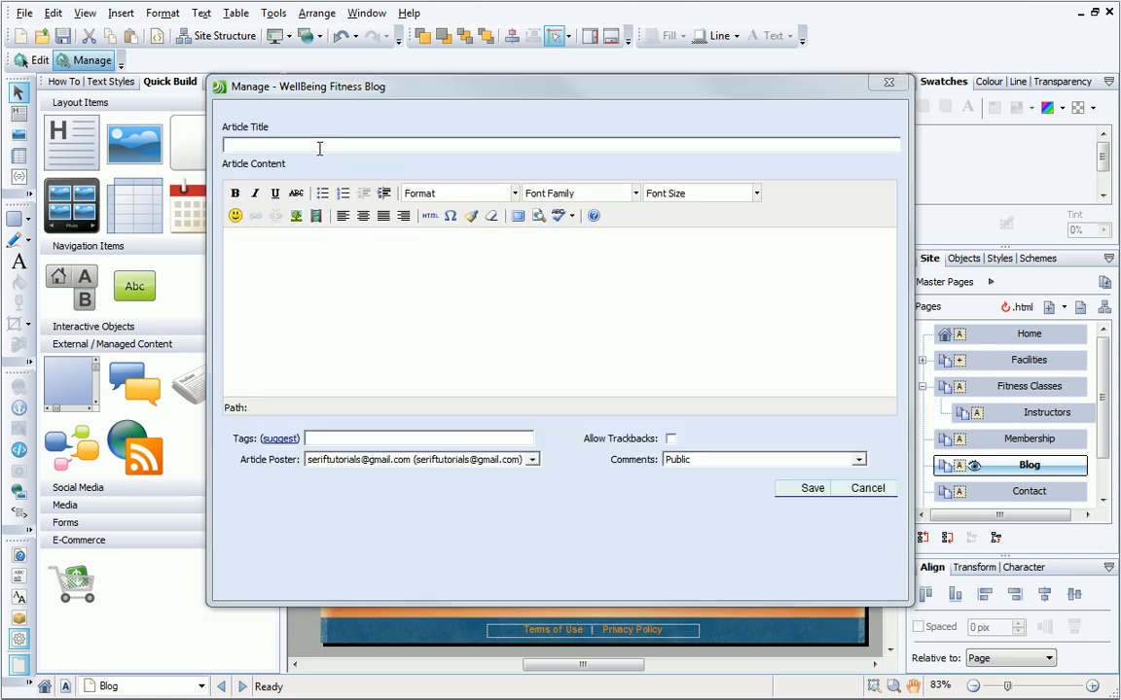
{"action": "type", "text": "Improve your riding fitness"}
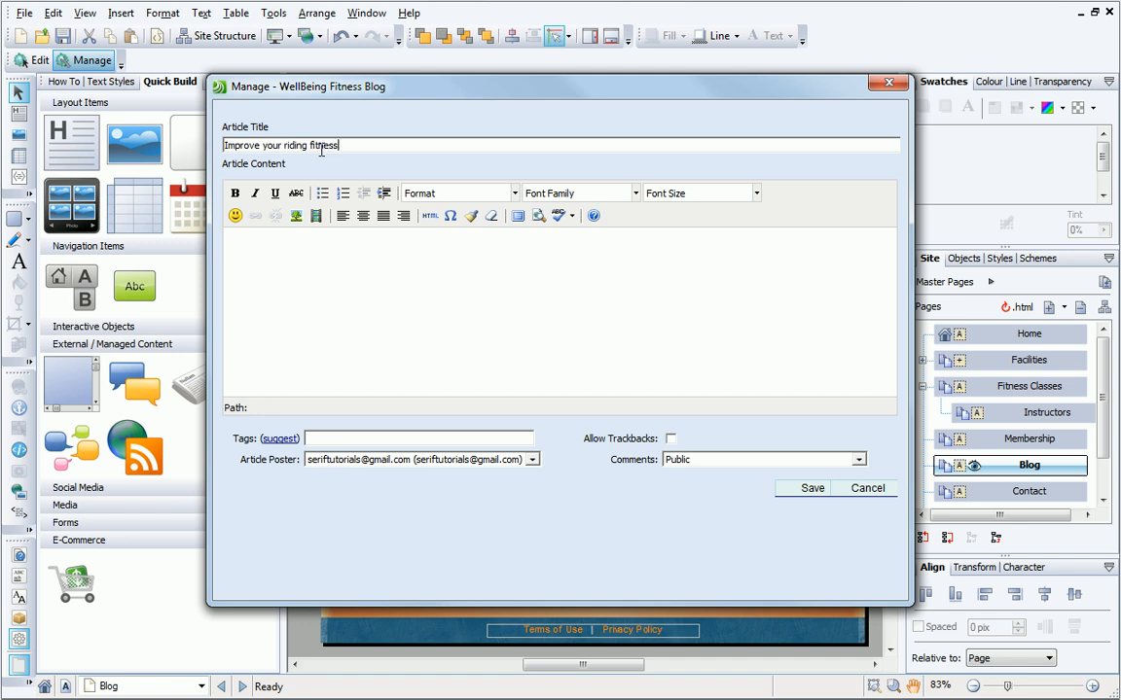
{"action": "type", "text": "... Be fit to ri"}
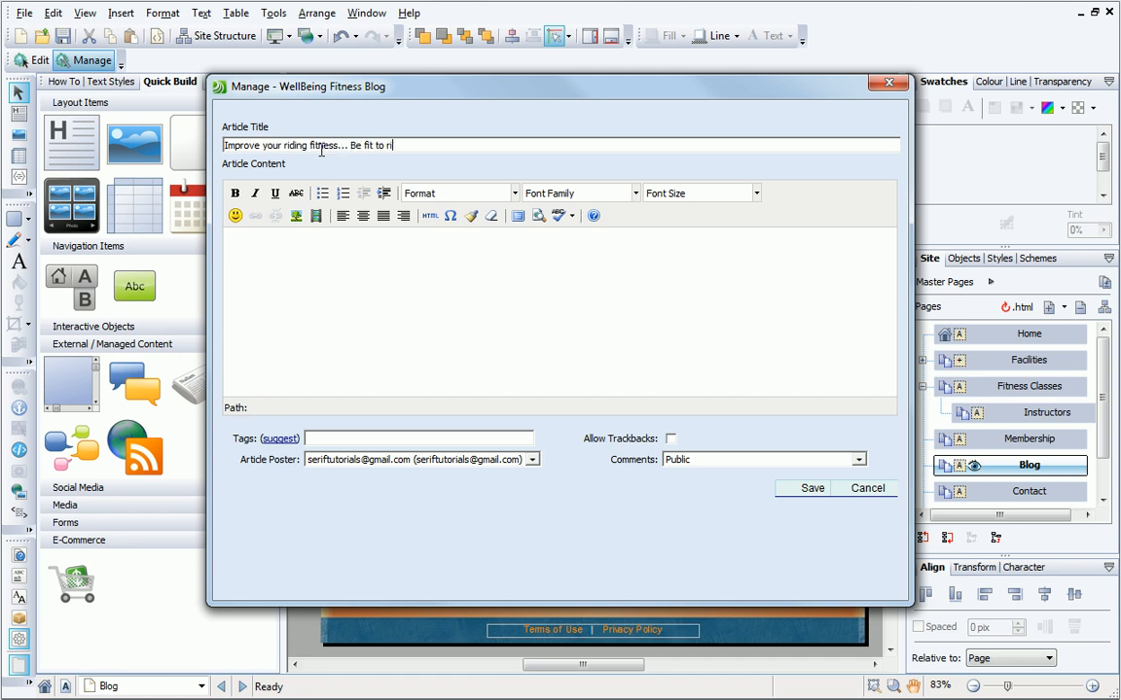
{"action": "type", "text": "de!"}
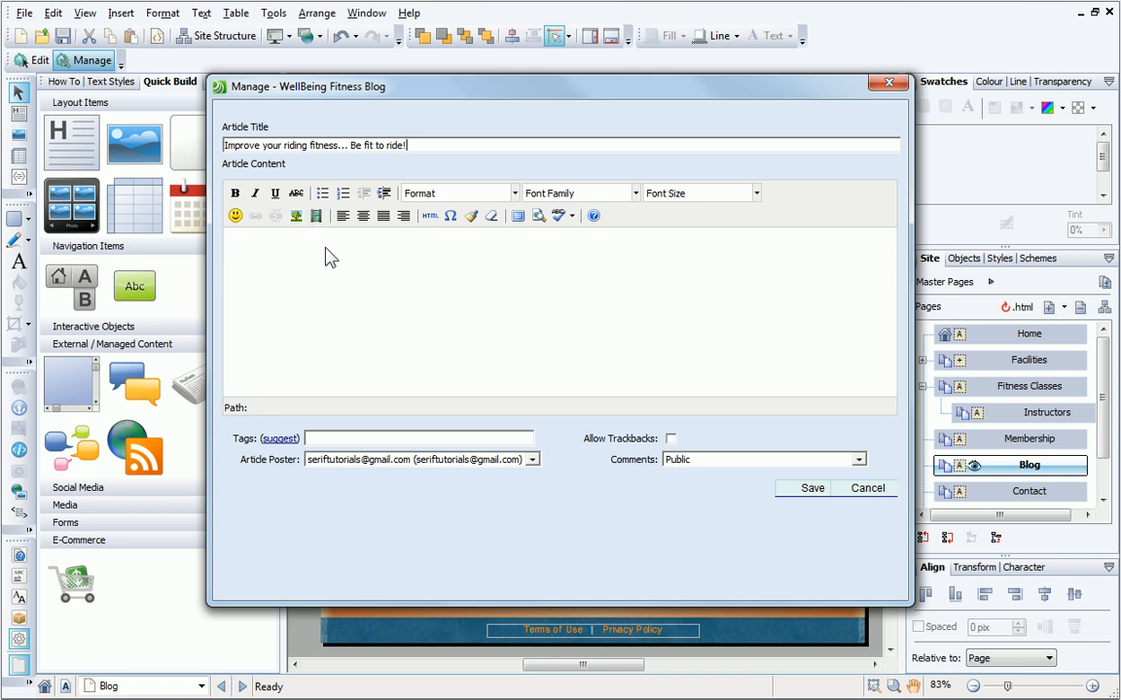
{"action": "type", "text": "Hor"}
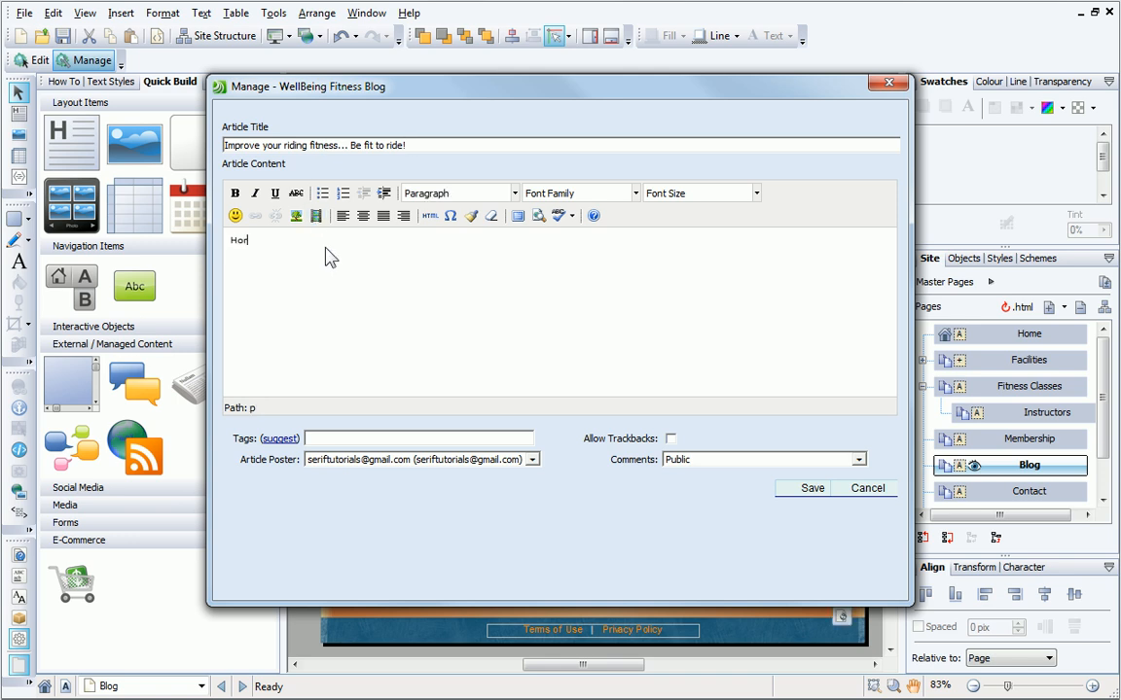
{"action": "type", "text": "se riding is a physical activity a"}
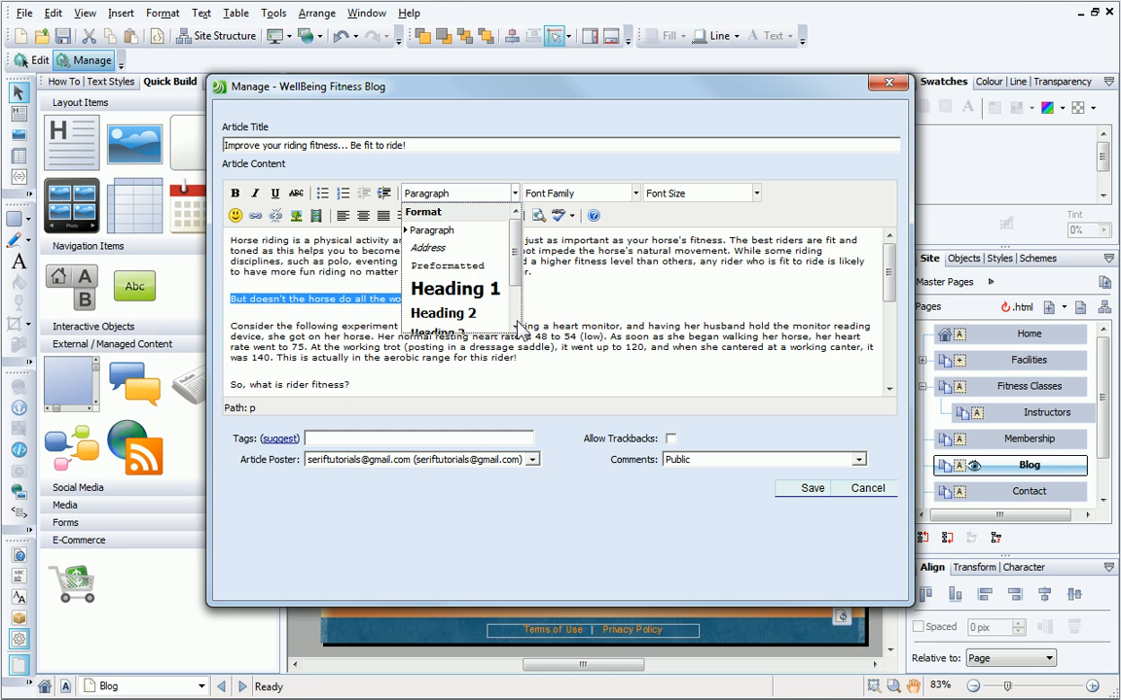
Make the two questions headings and the words 'aerobic range' bold
{"action": "left_click", "coordinate": [439, 331]}
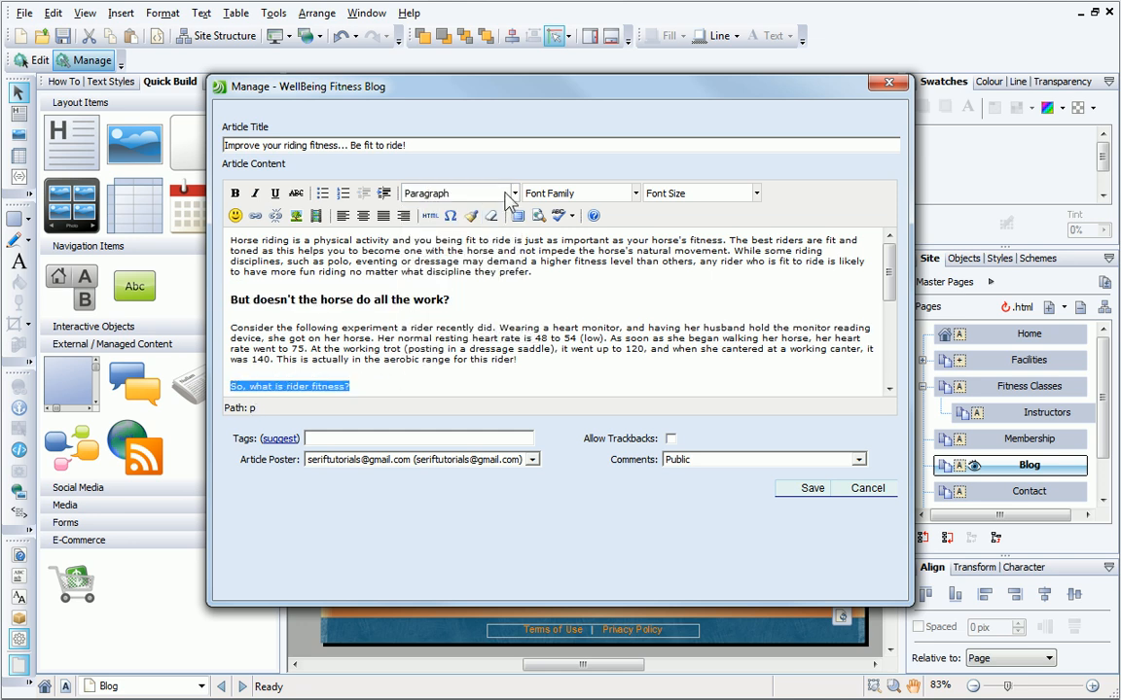
{"action": "left_click", "coordinate": [514, 193]}
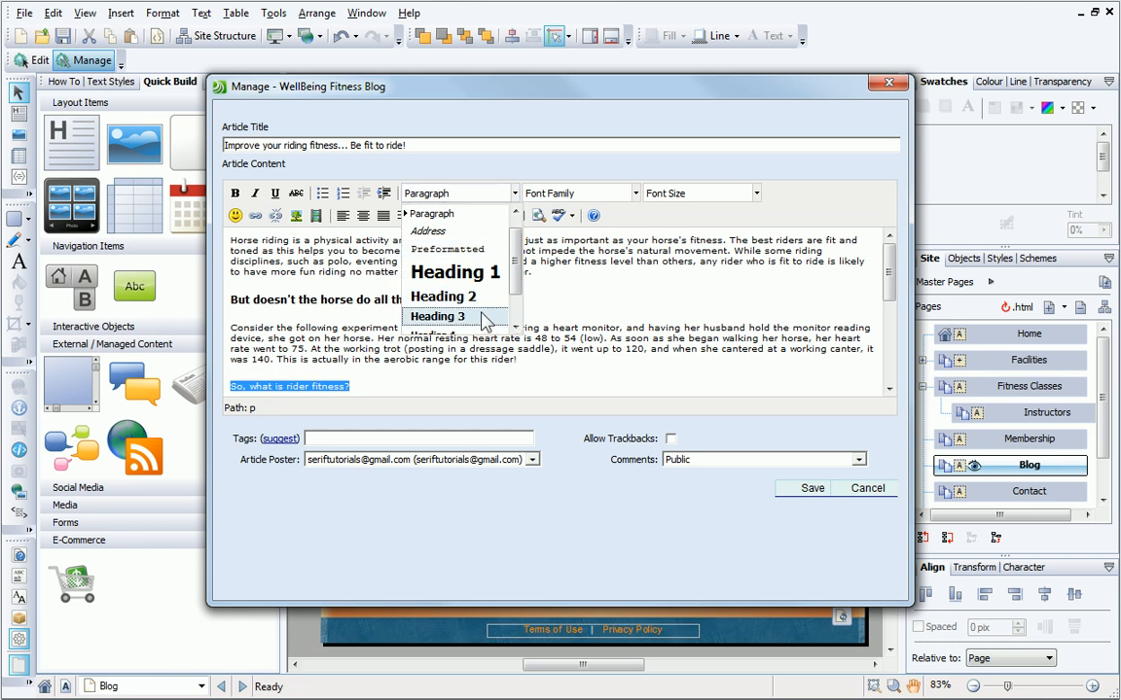
{"action": "left_click", "coordinate": [436, 316]}
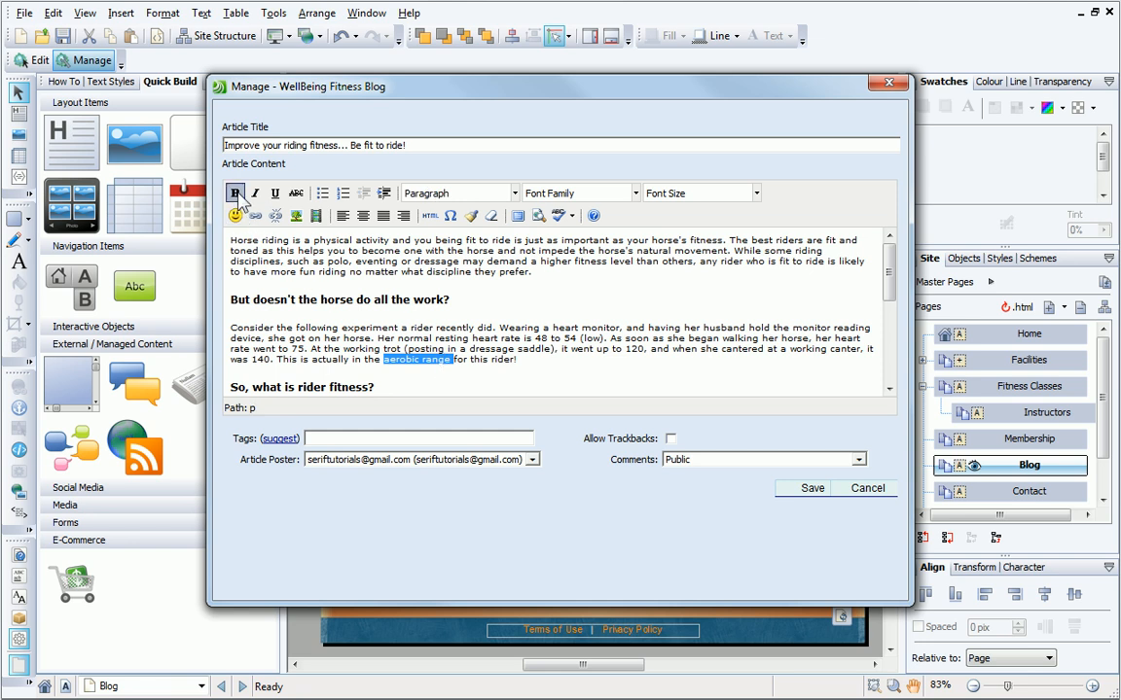
{"action": "left_click", "coordinate": [233, 193]}
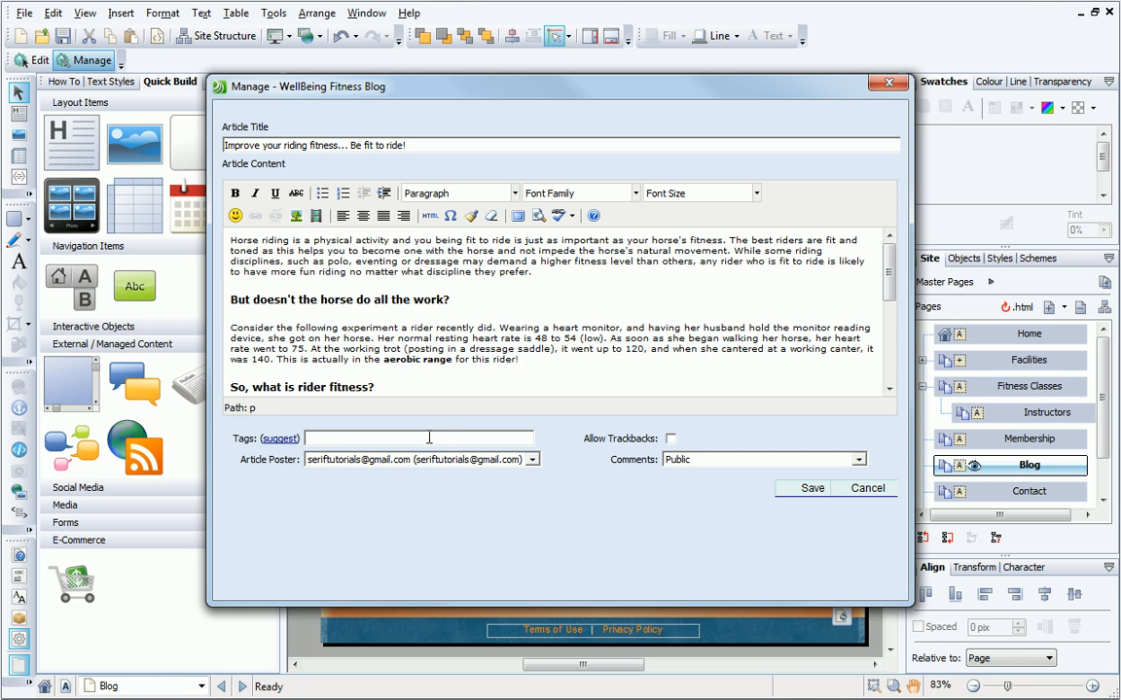
Tag the article horse rider fitness
{"action": "type", "text": "hors"}
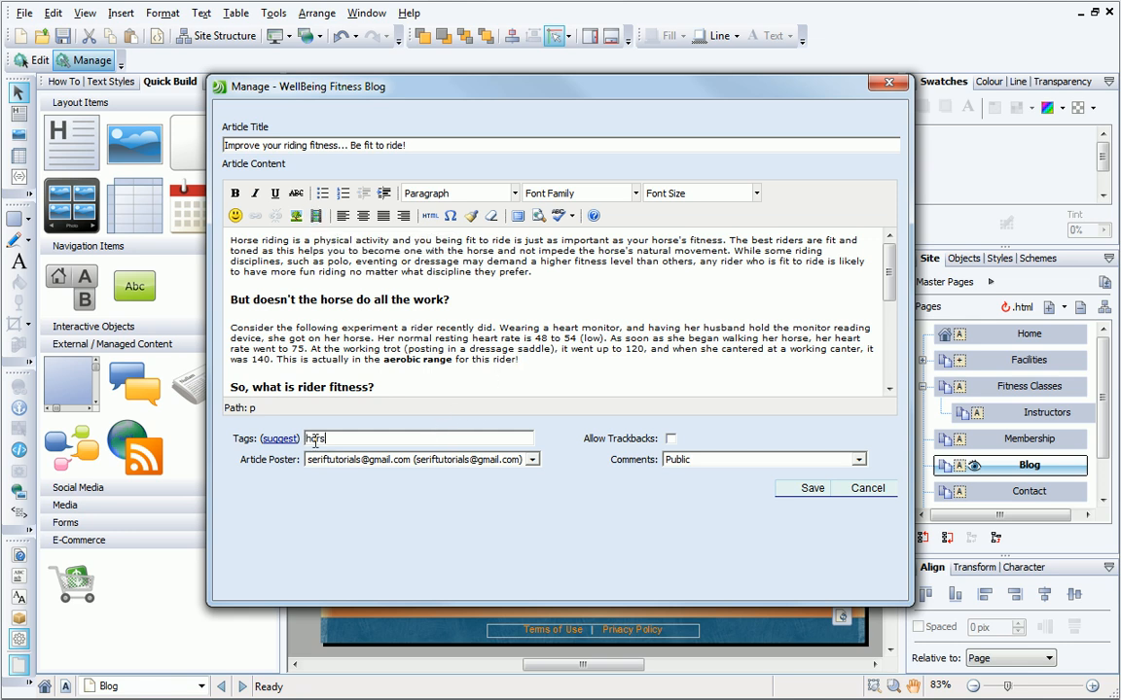
{"action": "type", "text": "horse rider fit"}
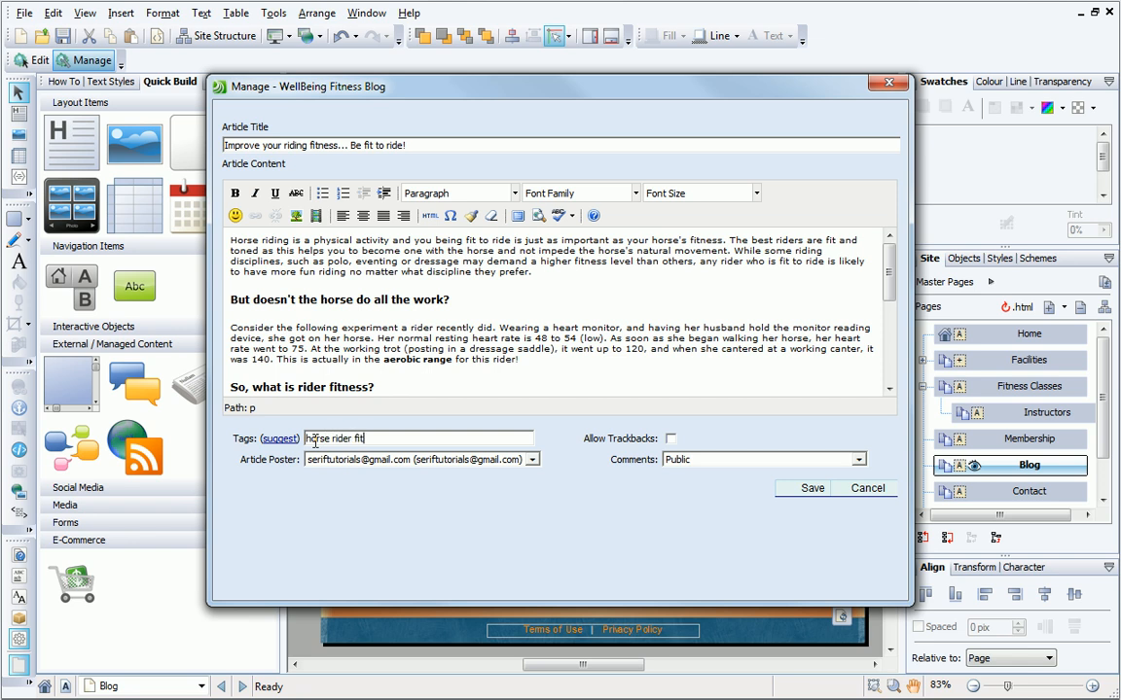
{"action": "type", "text": "ness"}
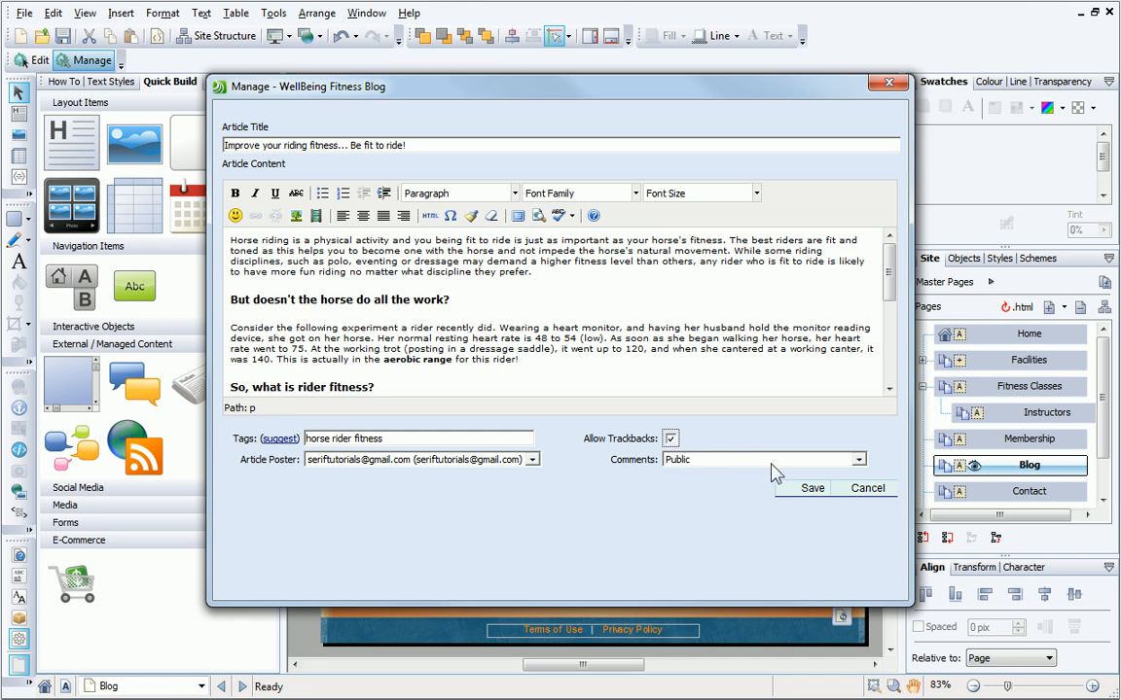
{"action": "mouse_move", "coordinate": [860, 469]}
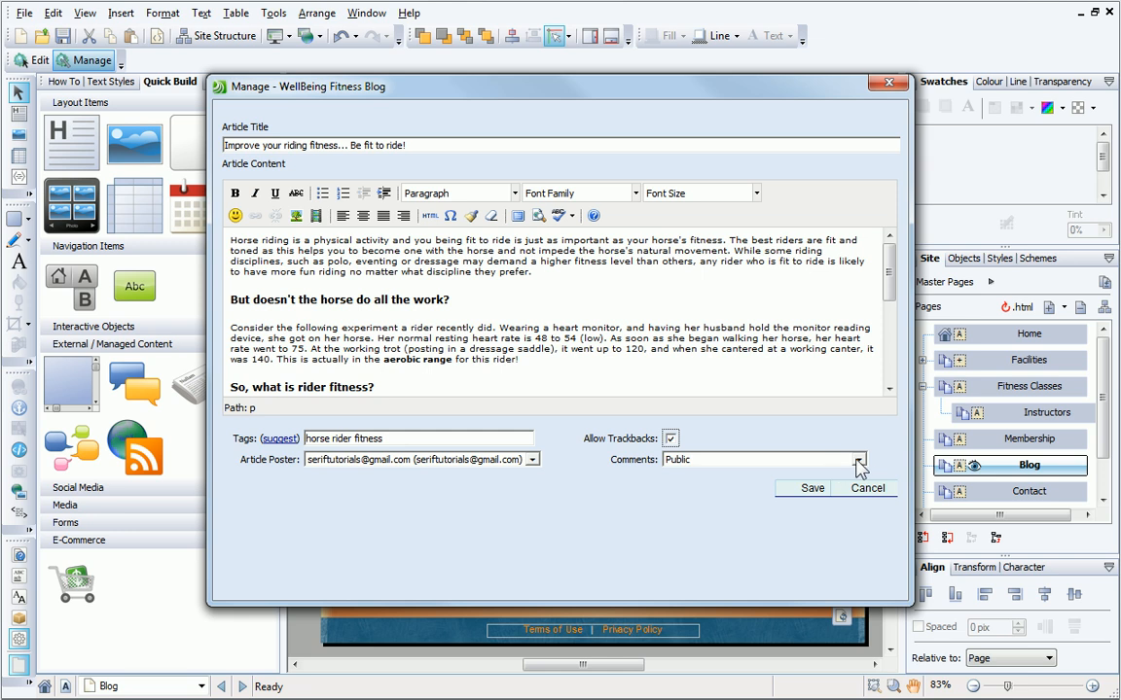
Set comments to Public (CAPTCHA) and save the article
{"action": "left_click", "coordinate": [858, 459]}
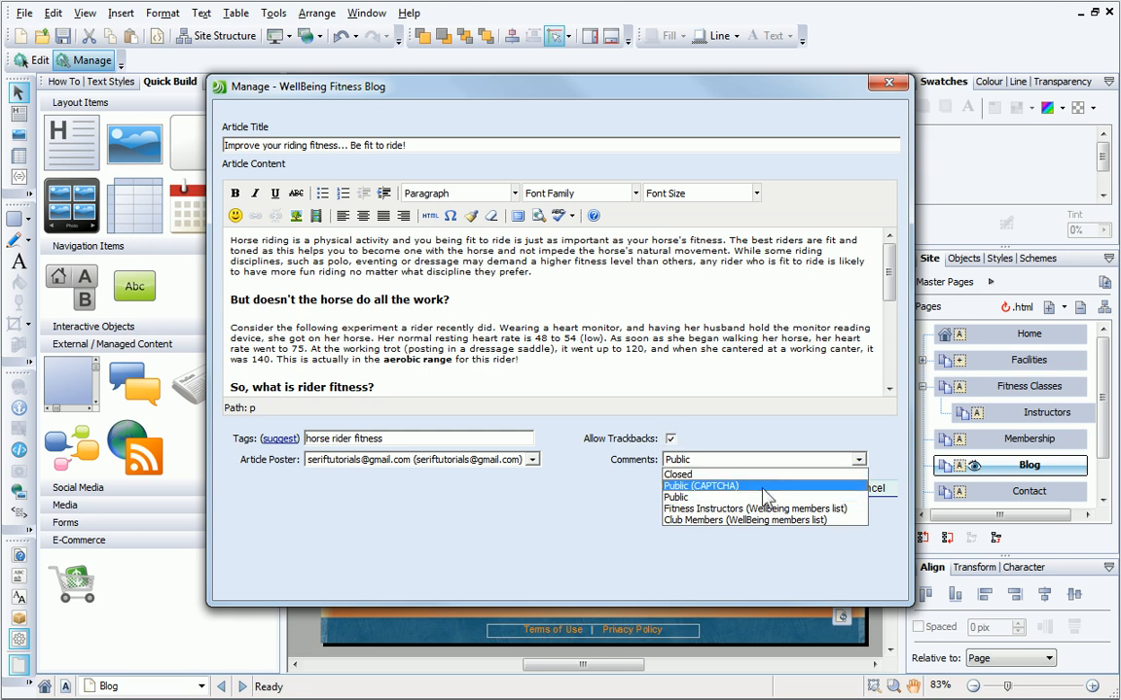
{"action": "left_click", "coordinate": [701, 486]}
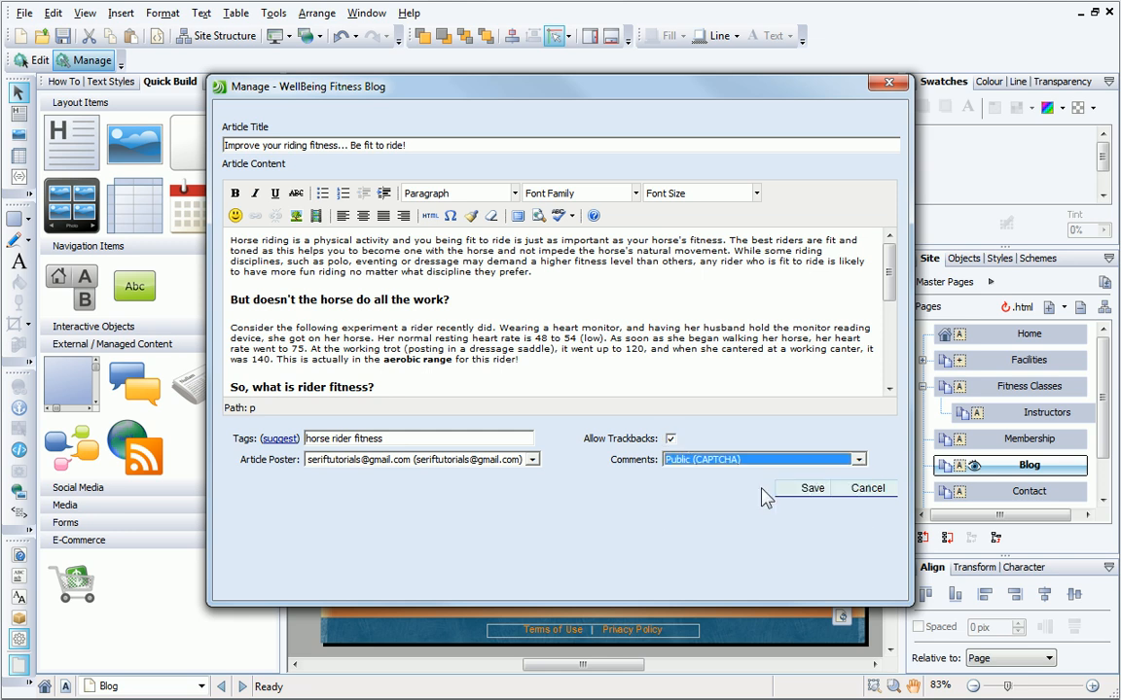
{"action": "left_click", "coordinate": [811, 486]}
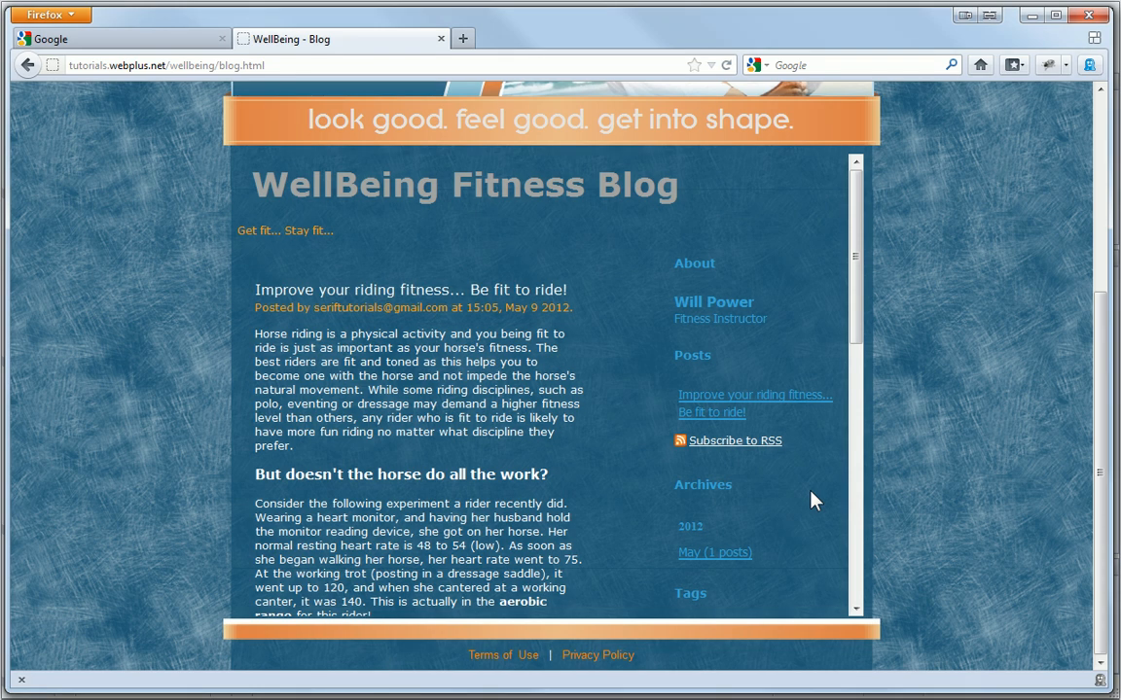
{"action": "mouse_move", "coordinate": [868, 296]}
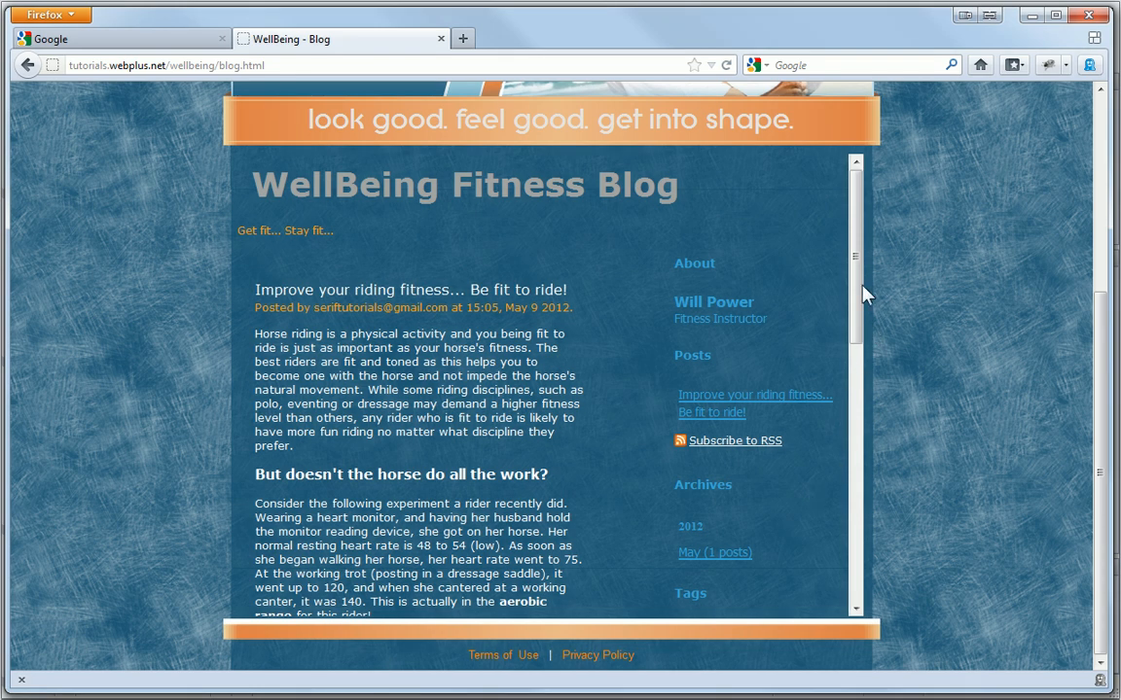
Scroll the live blog page to read the riding fitness article down to its horse rider fitness tag
{"action": "scroll", "scroll_direction": "down", "scroll_amount": 3}
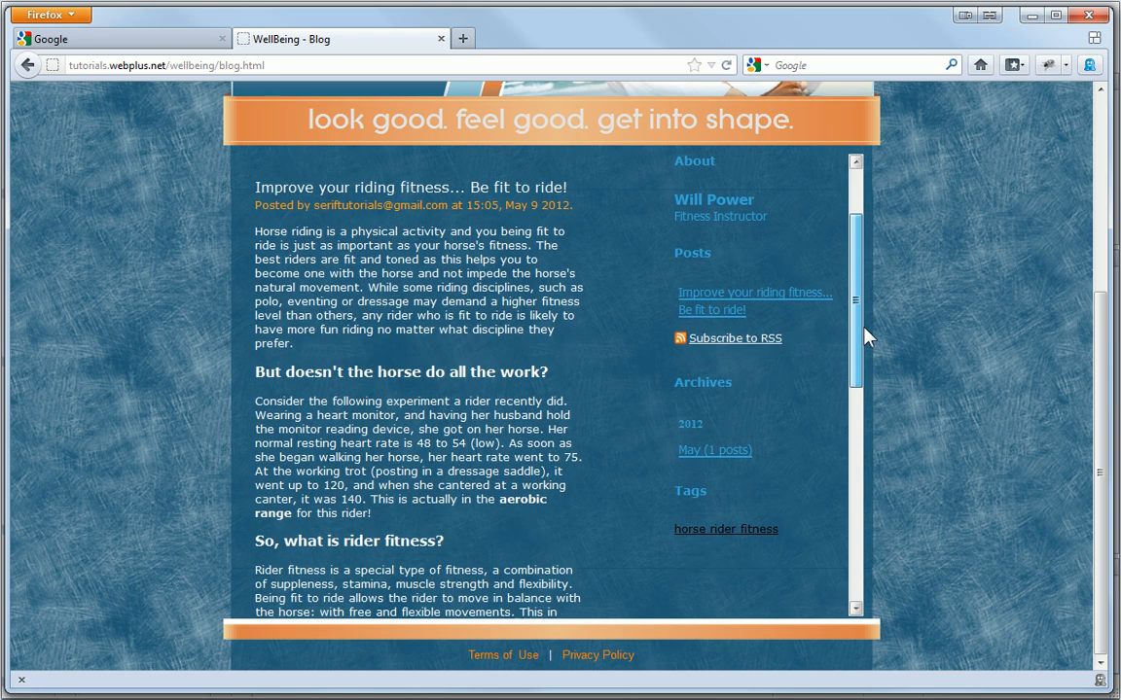
{"action": "scroll", "scroll_direction": "down", "scroll_amount": 3}
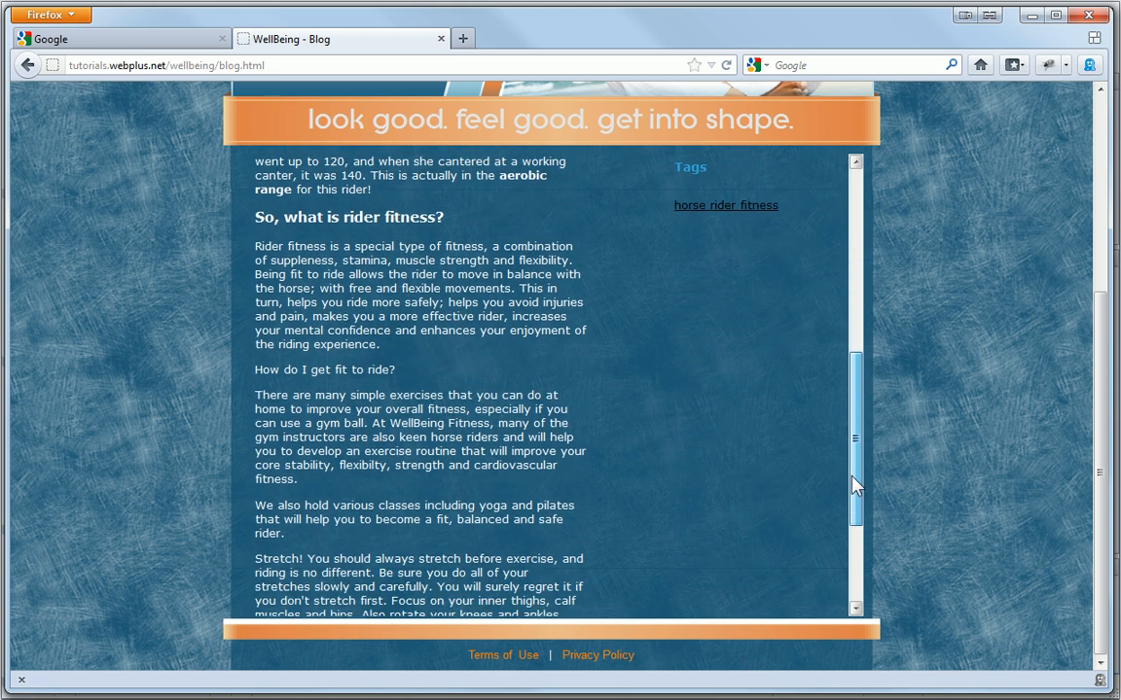
{"action": "scroll", "scroll_direction": "down", "scroll_amount": 3}
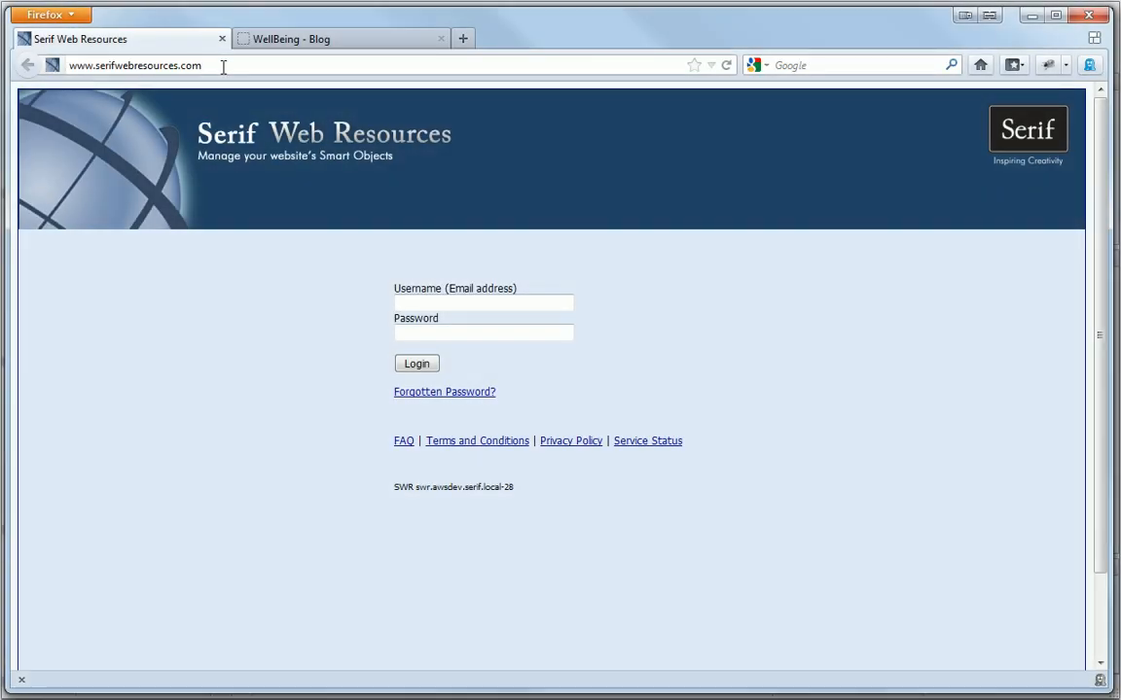
{"action": "mouse_move", "coordinate": [230, 87]}
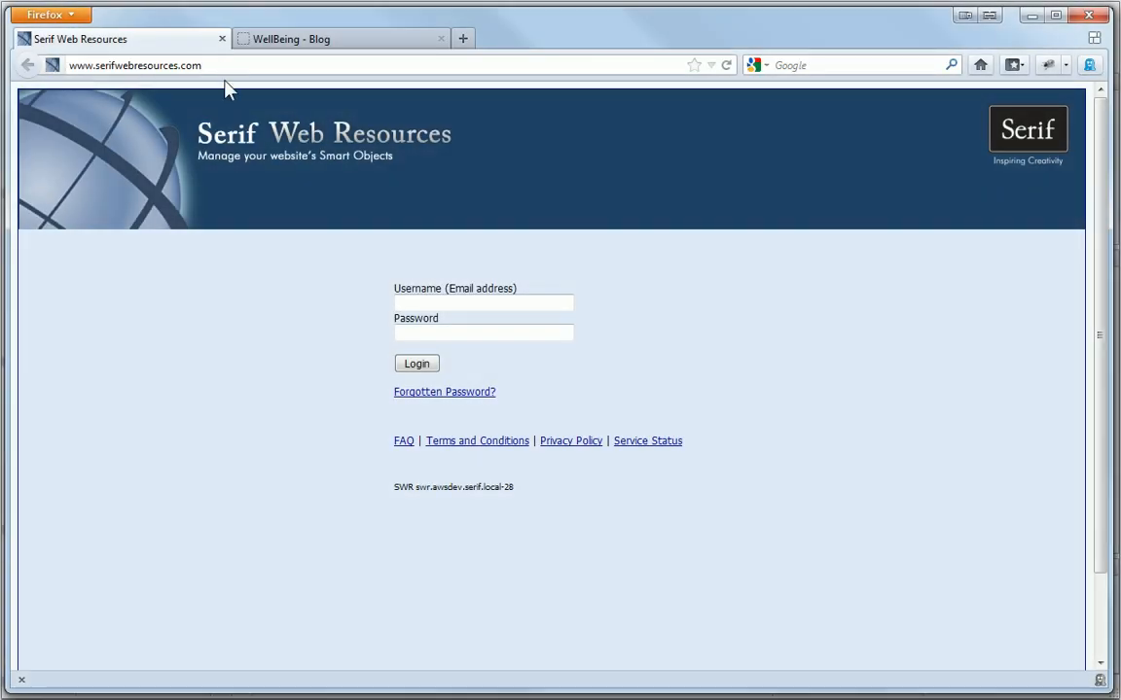
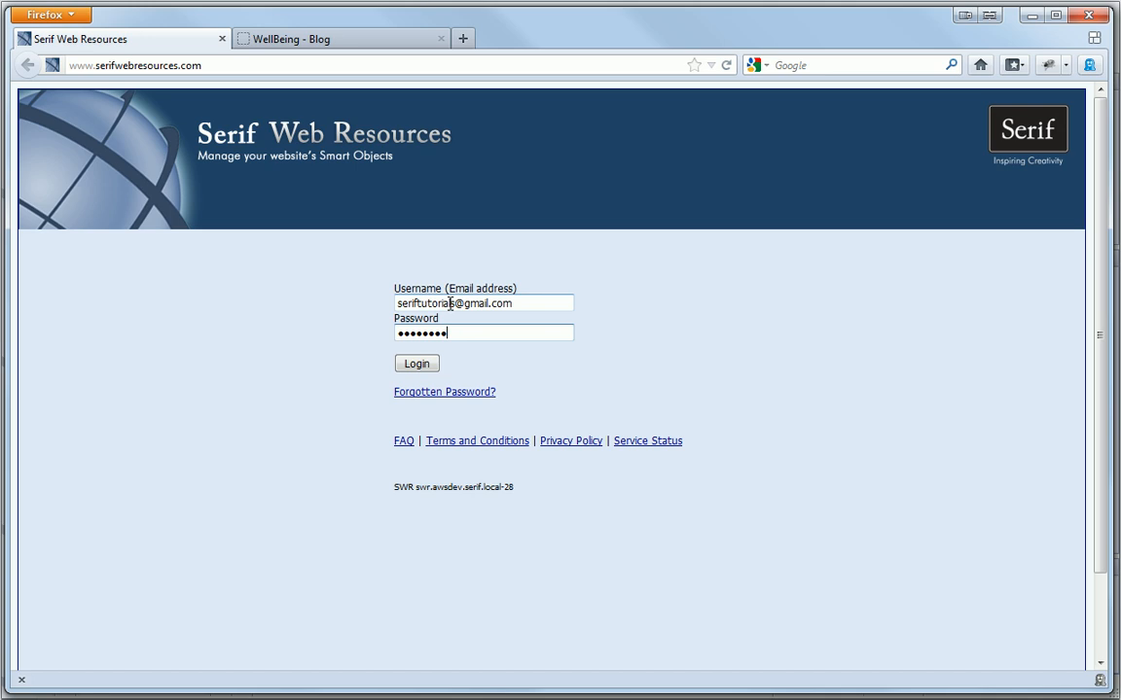
Sign in to the Serif Web Resources account with the username and password
{"action": "left_click", "coordinate": [416, 364]}
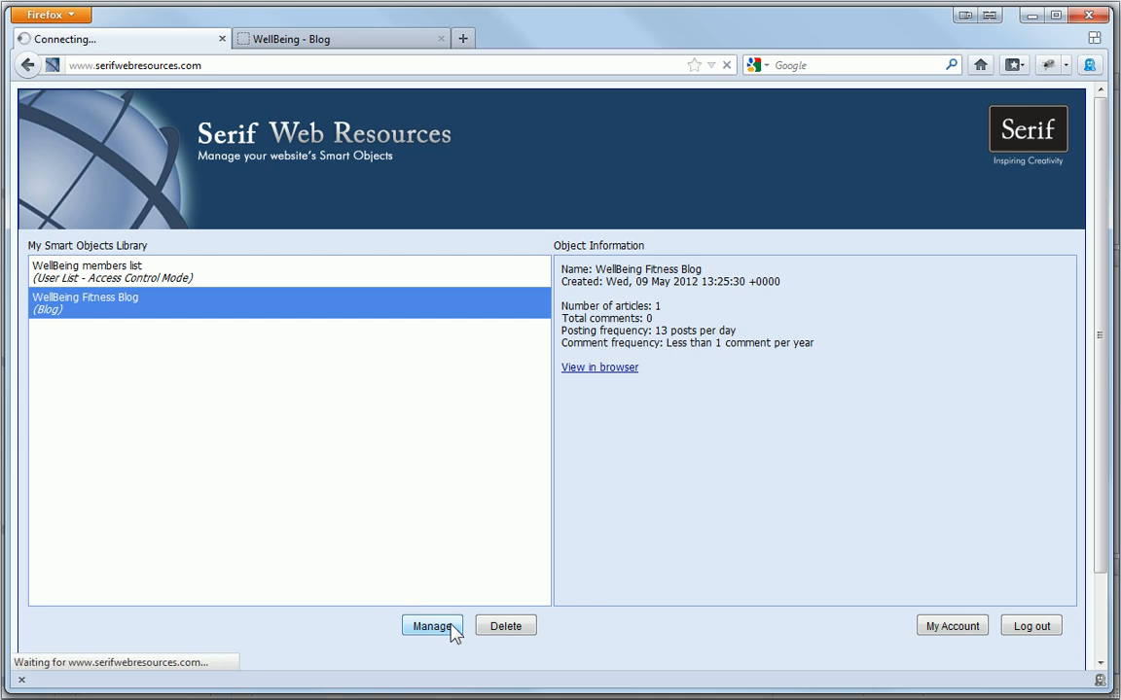
Manage the WellBeing Fitness Blog and open the riding fitness article for editing
{"action": "left_click", "coordinate": [432, 626]}
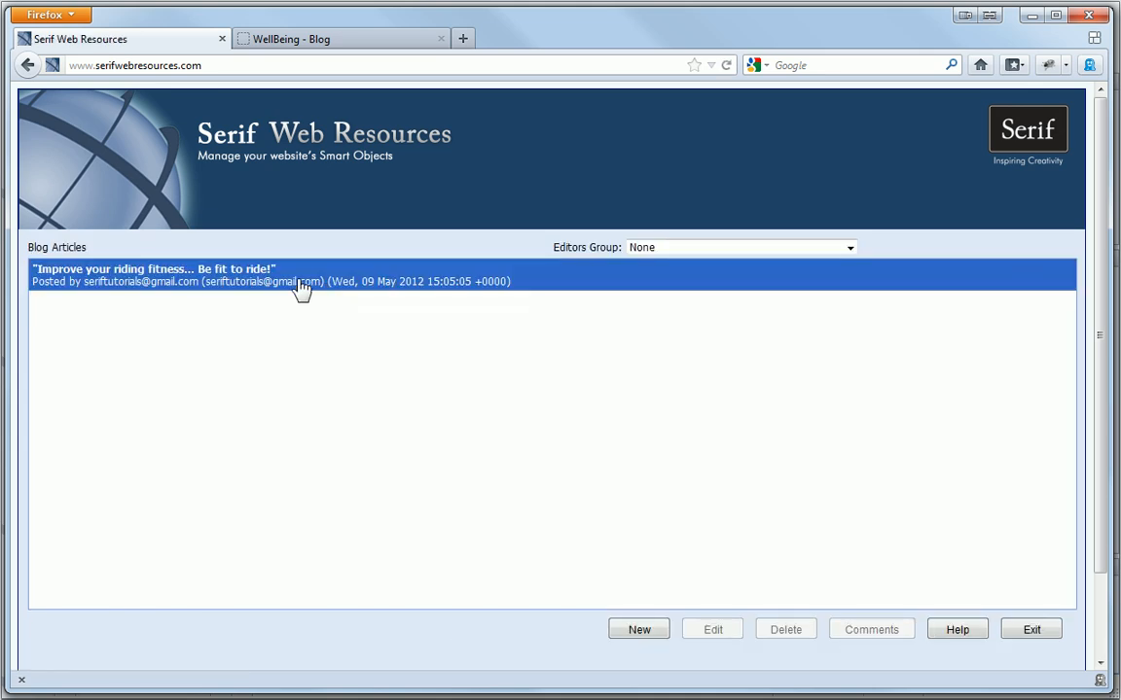
{"action": "left_click", "coordinate": [712, 630]}
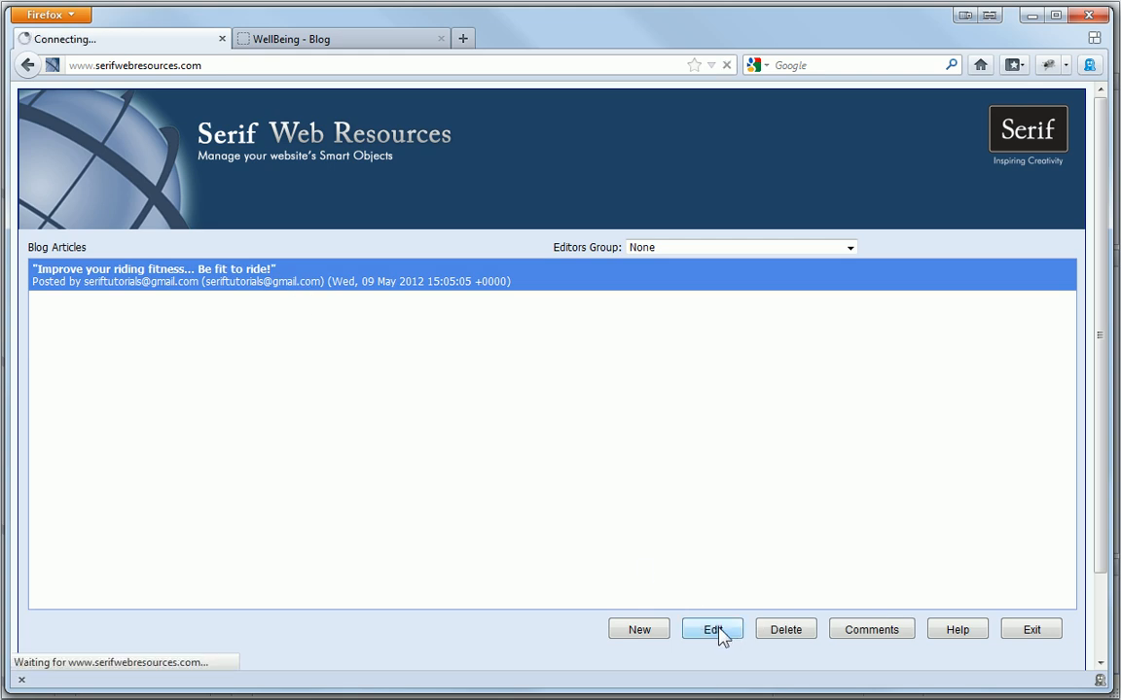
{"action": "left_click", "coordinate": [712, 631]}
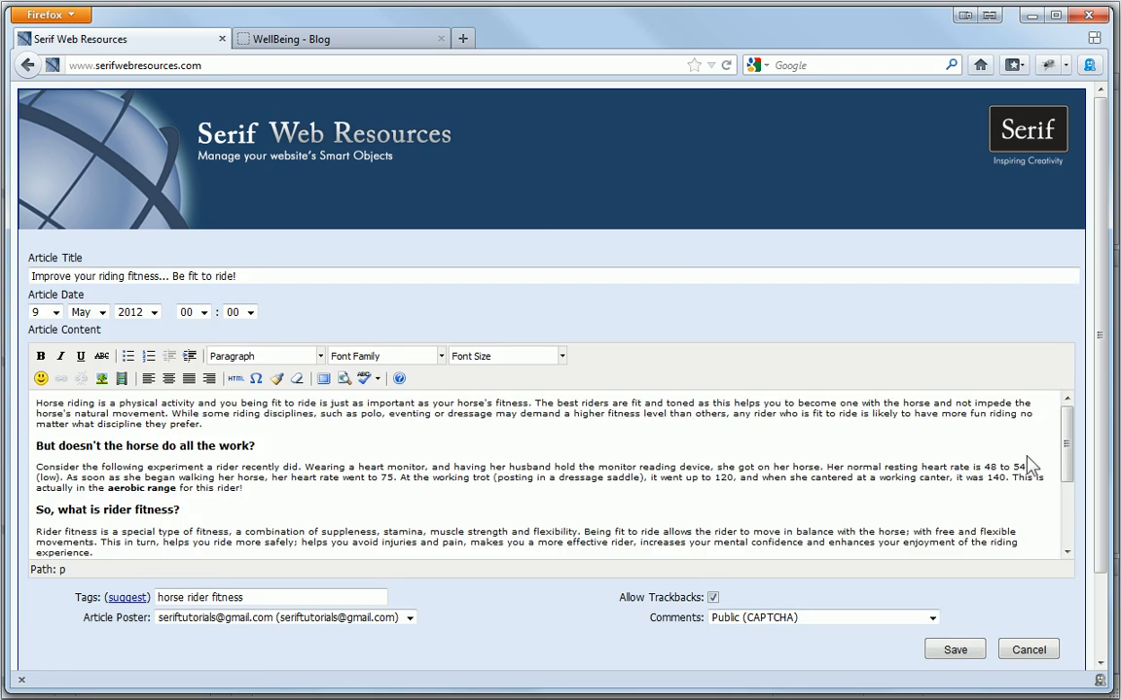
{"action": "scroll", "scroll_direction": "down", "scroll_amount": 3}
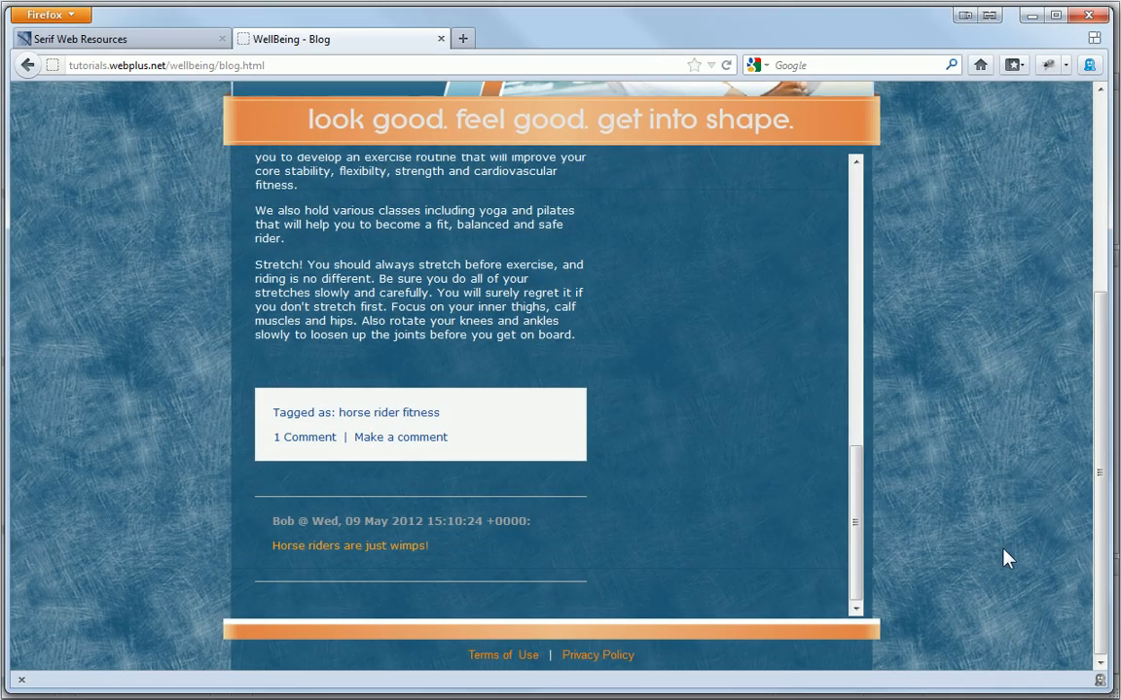
{"action": "mouse_move", "coordinate": [444, 572]}
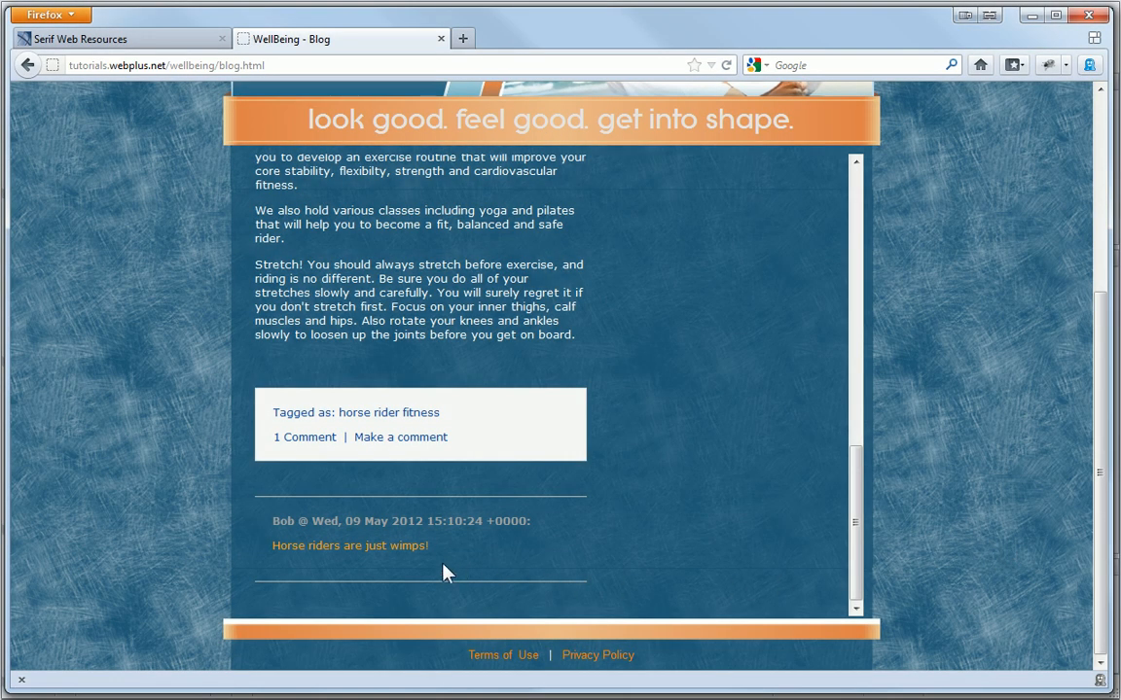
{"action": "mouse_move", "coordinate": [435, 557]}
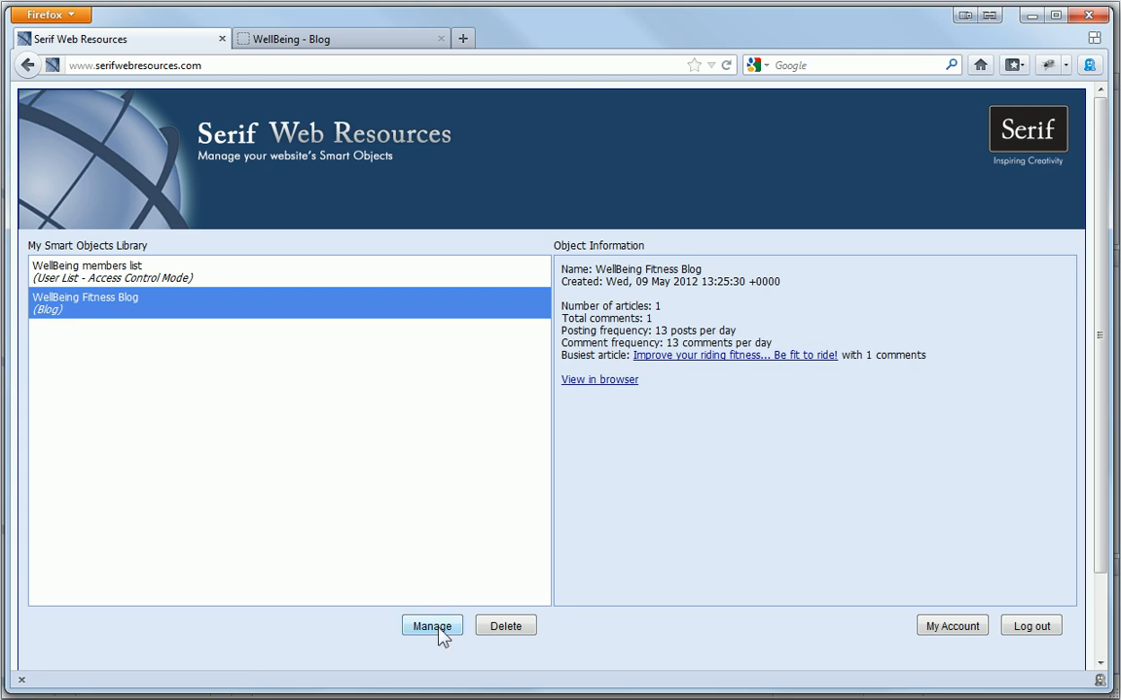
Manage the WellBeing Fitness Blog and view the comments on the riding article
{"action": "left_click", "coordinate": [432, 627]}
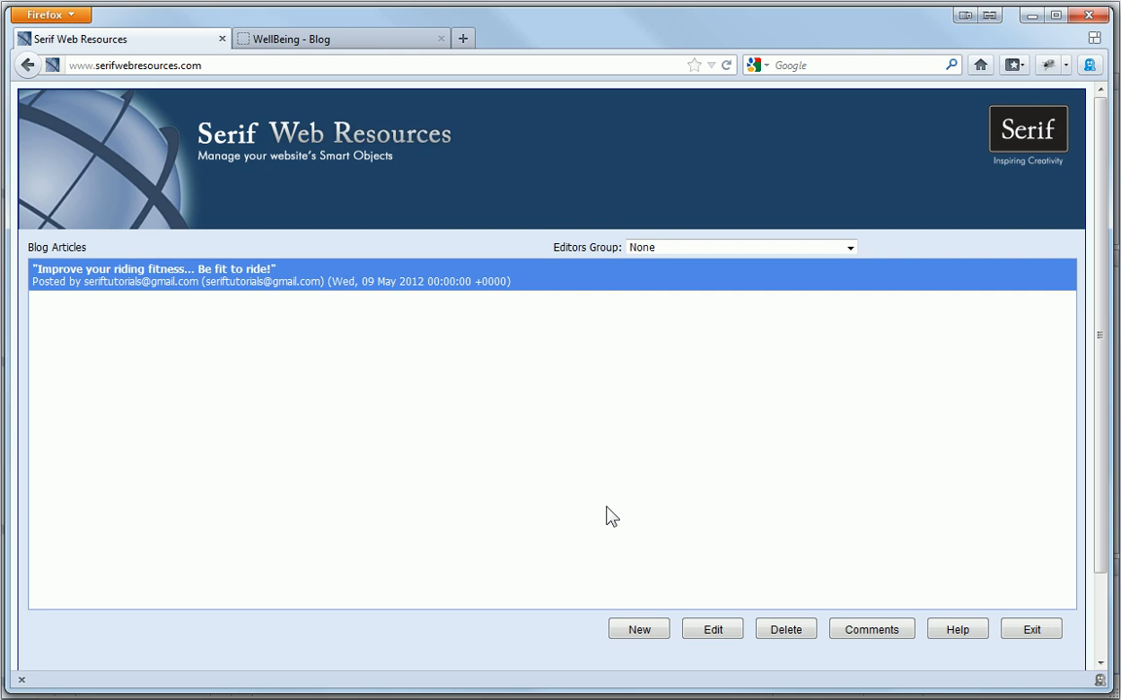
{"action": "left_click", "coordinate": [870, 630]}
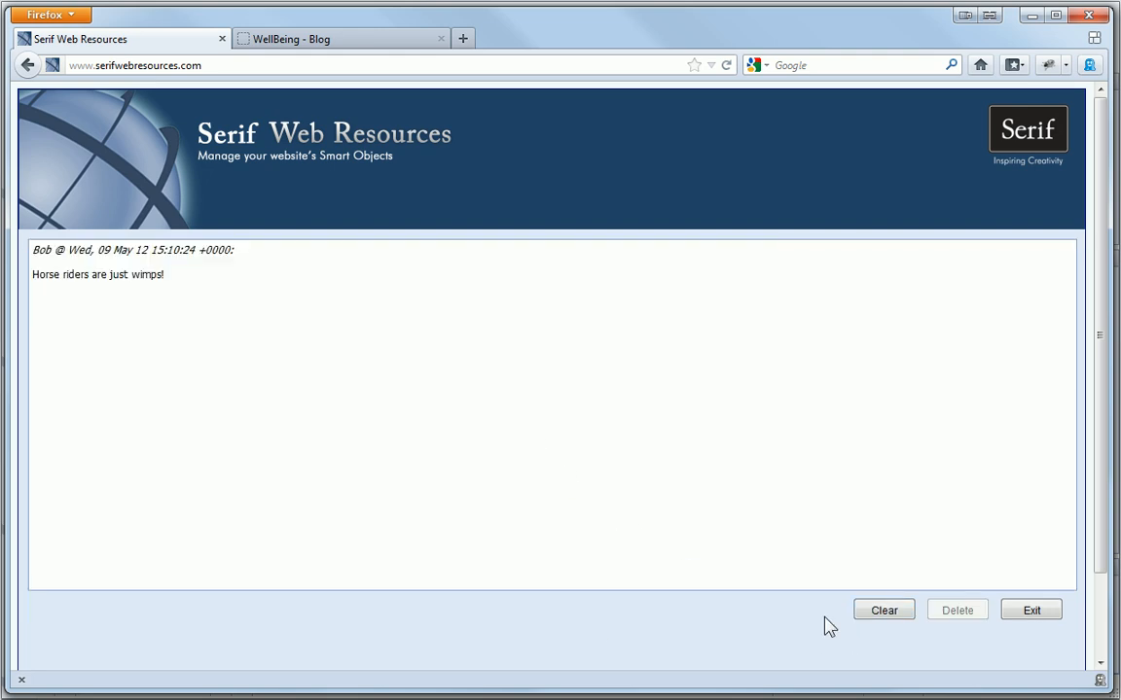
{"action": "mouse_move", "coordinate": [553, 531]}
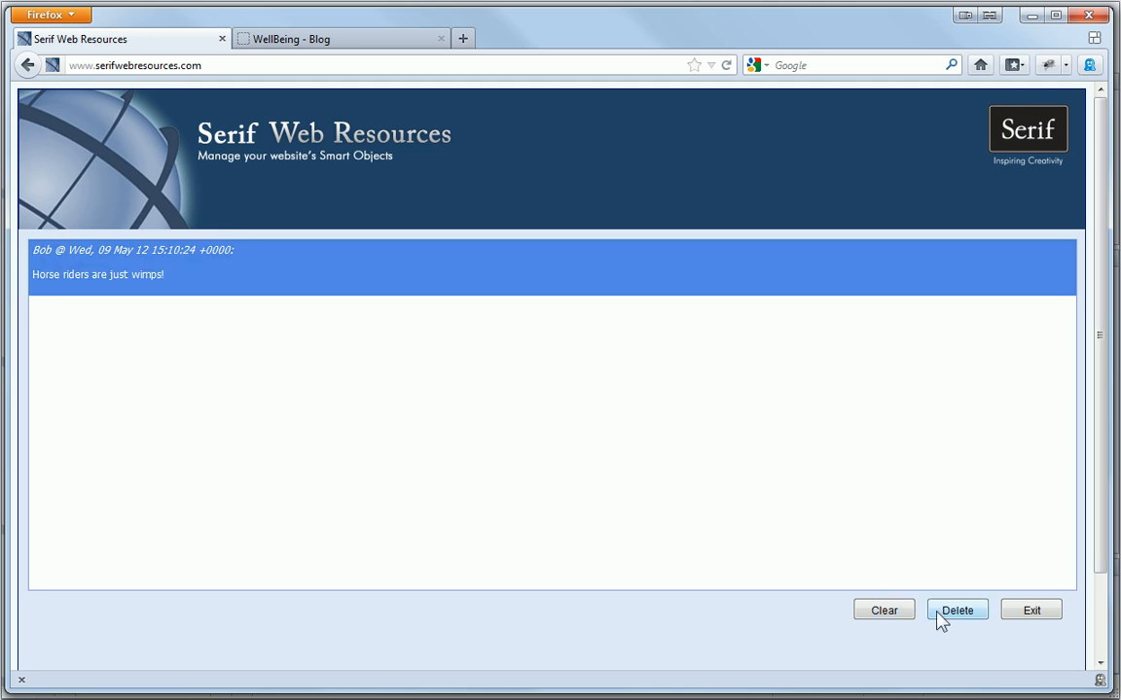
Delete Bob's 'Horse riders are just wimps!' comment and confirm the deletion
{"action": "left_click", "coordinate": [957, 611]}
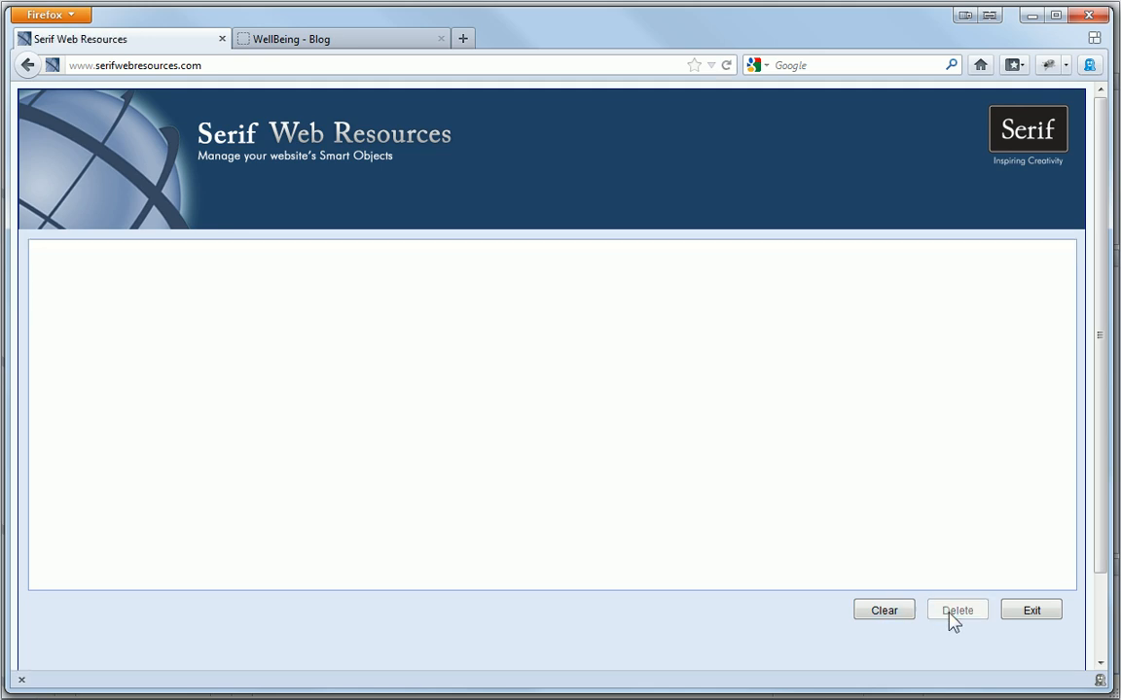
{"action": "left_click", "coordinate": [1032, 611]}
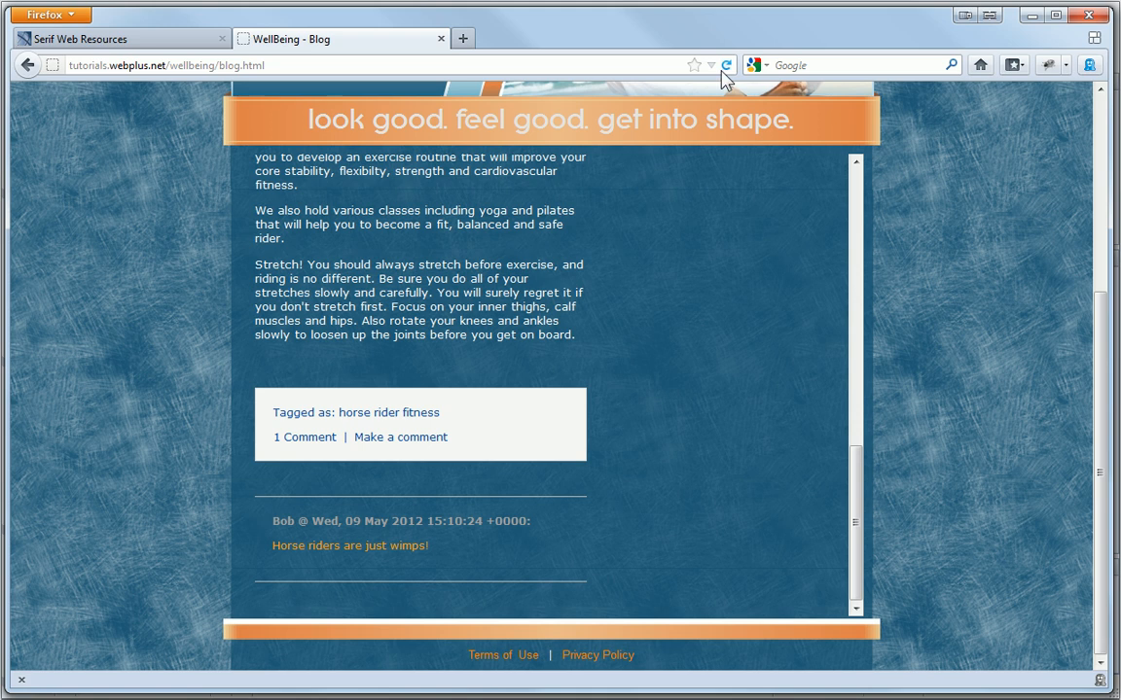
Reload the live blog and check the riding article footer now reads 0 Comments
{"action": "scroll", "scroll_direction": "up", "scroll_amount": 3}
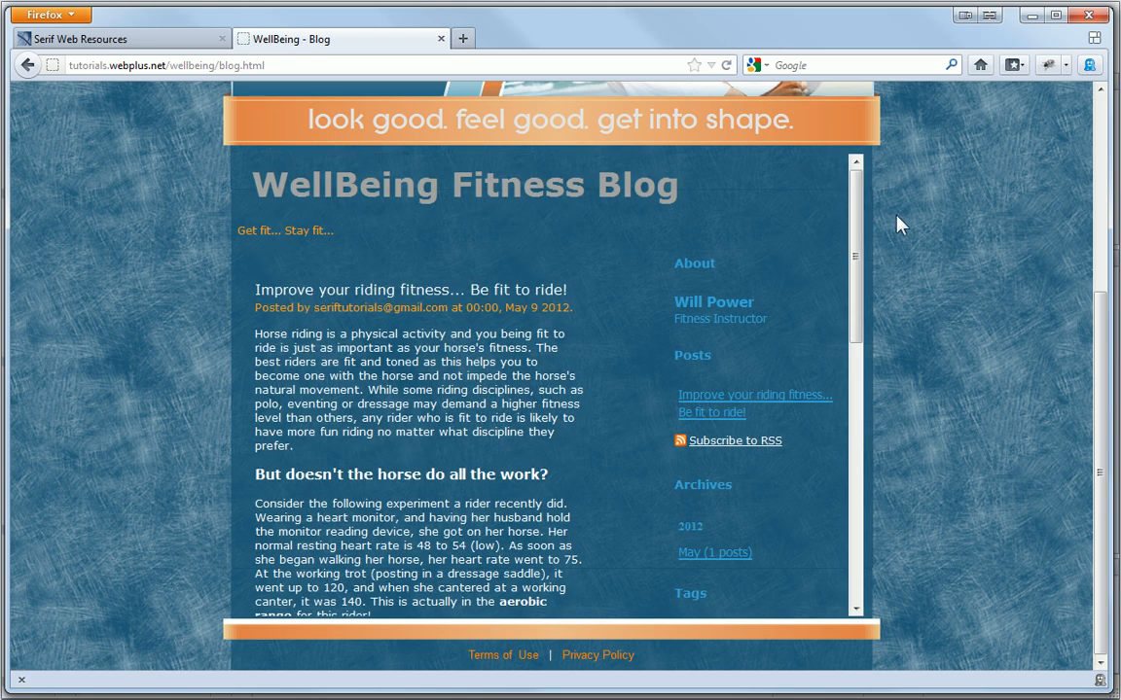
{"action": "scroll", "scroll_direction": "down", "scroll_amount": 3}
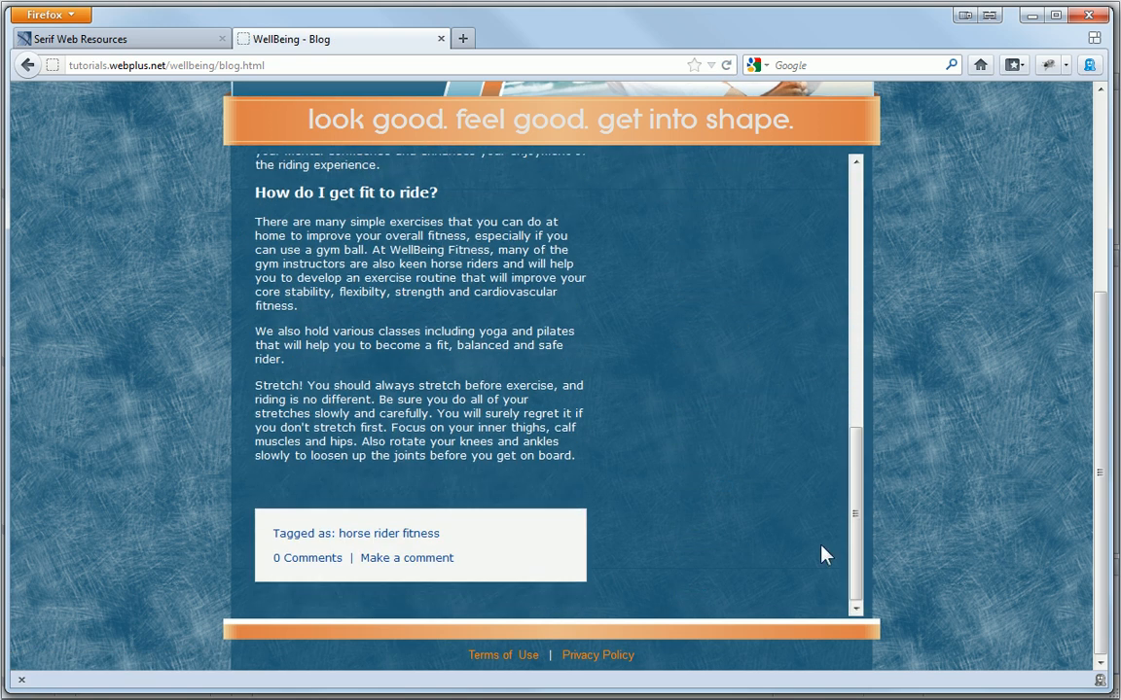
{"action": "mouse_move", "coordinate": [724, 613]}
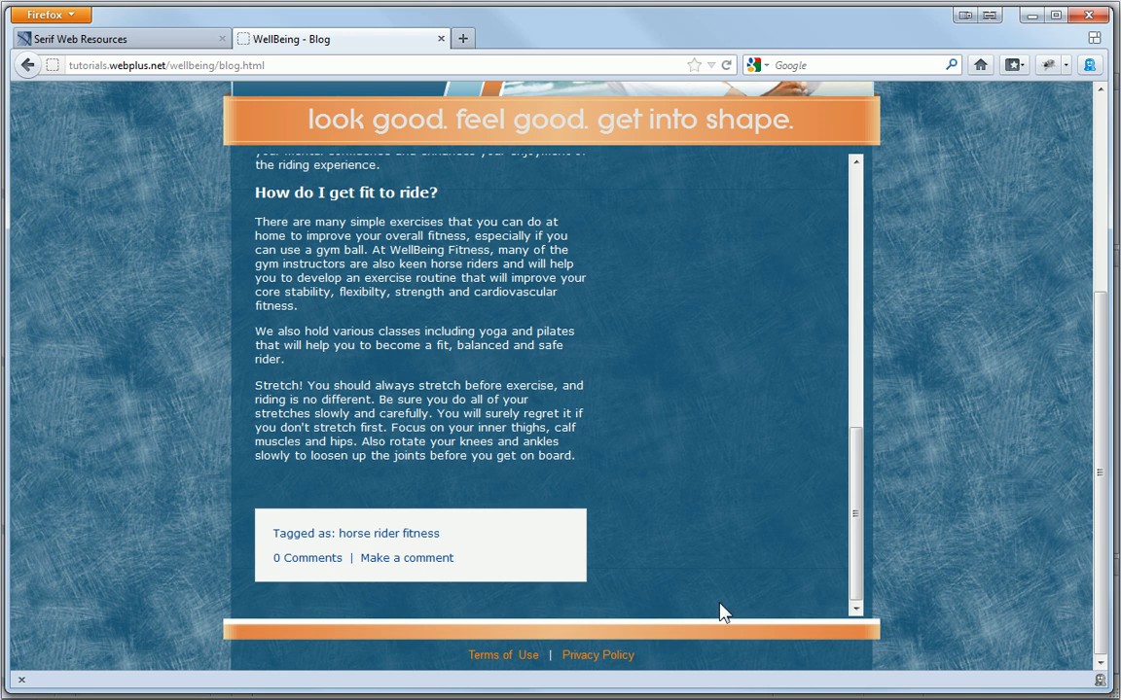